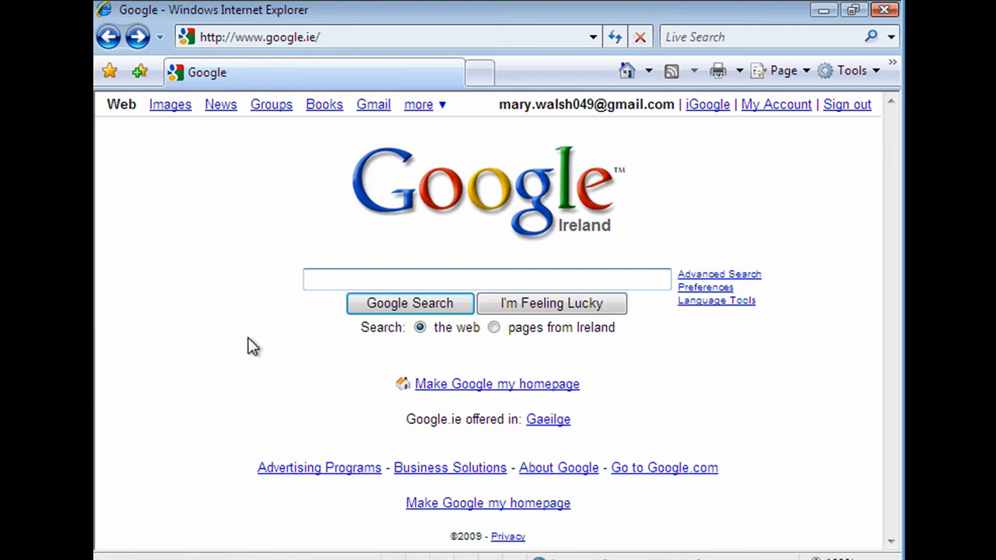
{"action": "mouse_move", "coordinate": [243, 339]}
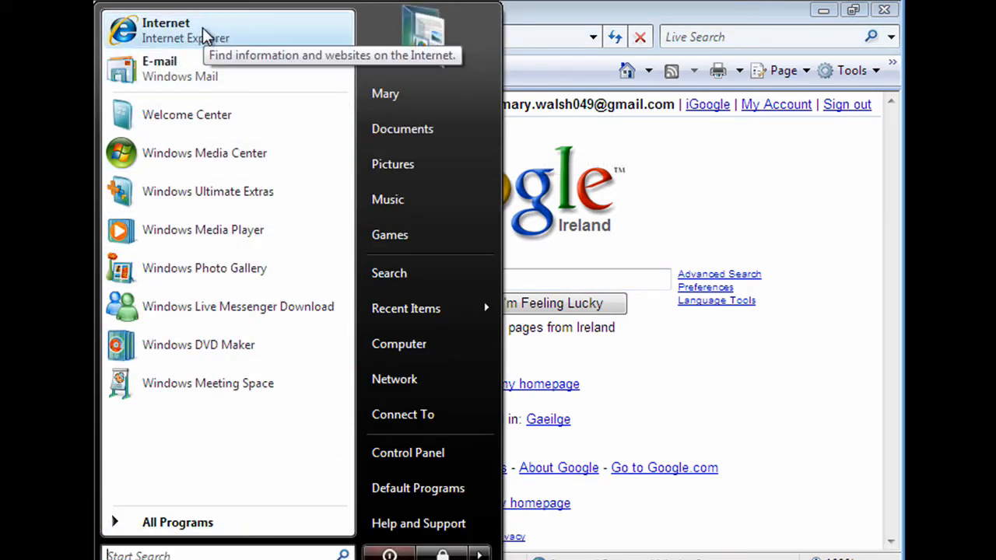
{"action": "left_click", "coordinate": [165, 30]}
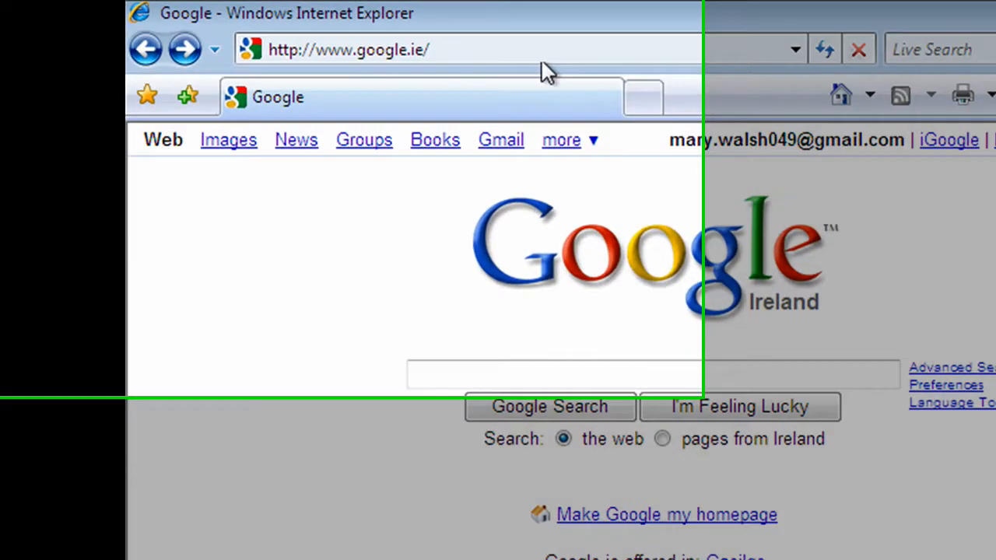
{"action": "type", "text": "www.s"}
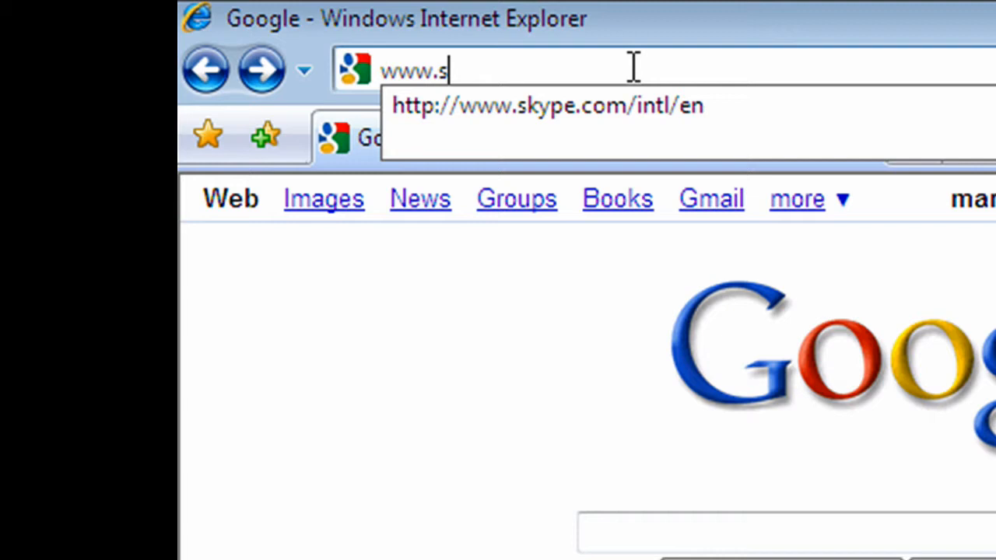
{"action": "type", "text": "ky"}
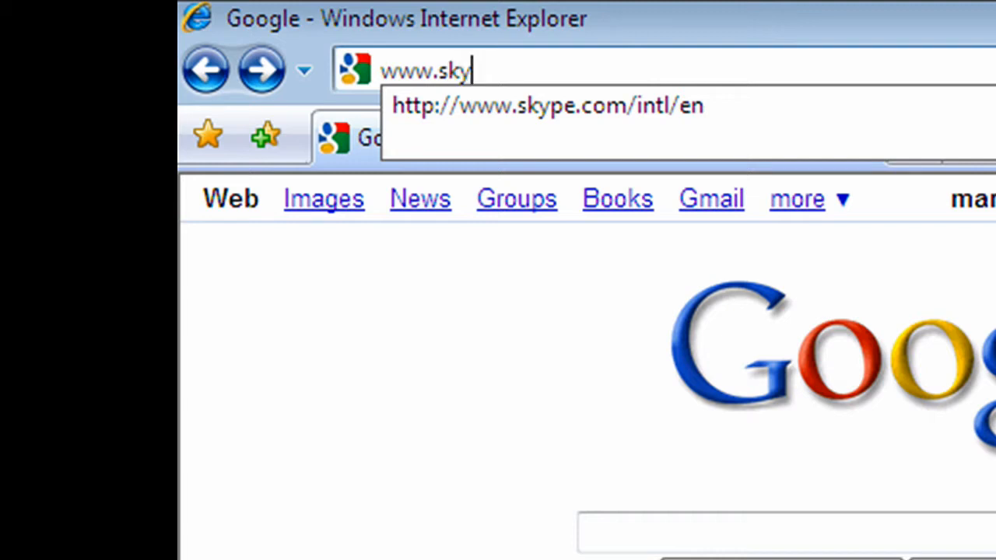
{"action": "type", "text": "pe"}
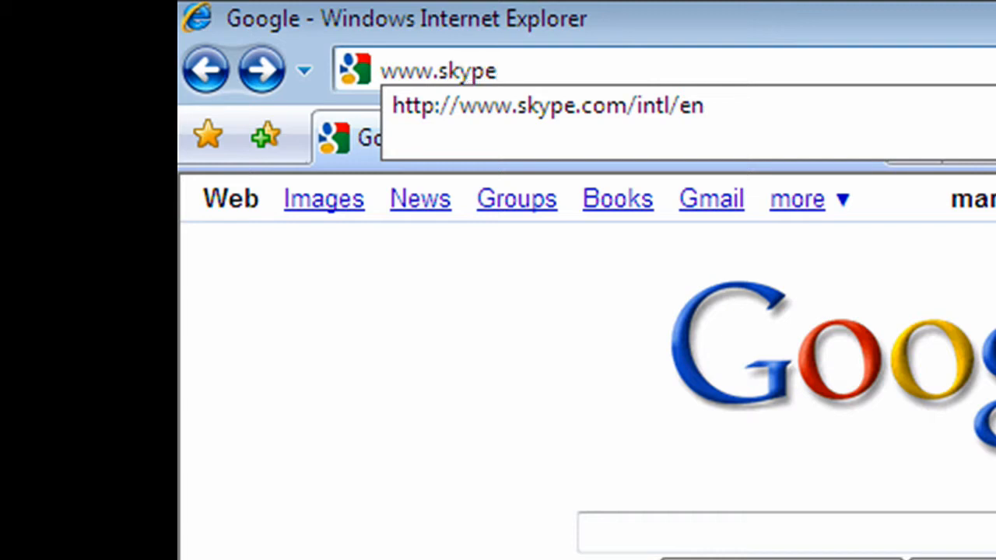
{"action": "type", "text": ".com/intl/en/"}
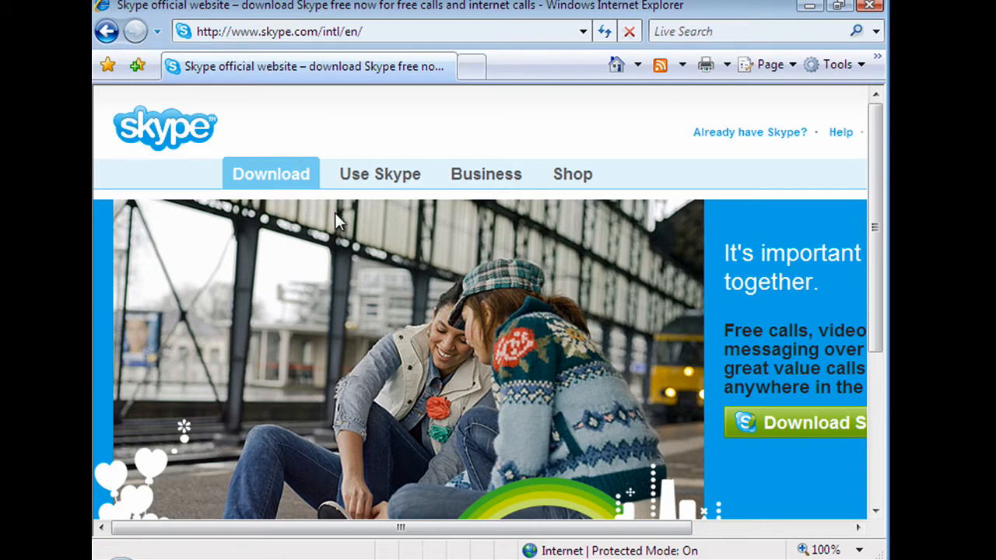
Start the Skype download and choose to save the setup file rather than run it
{"action": "scroll", "scroll_direction": "down", "scroll_amount": 3}
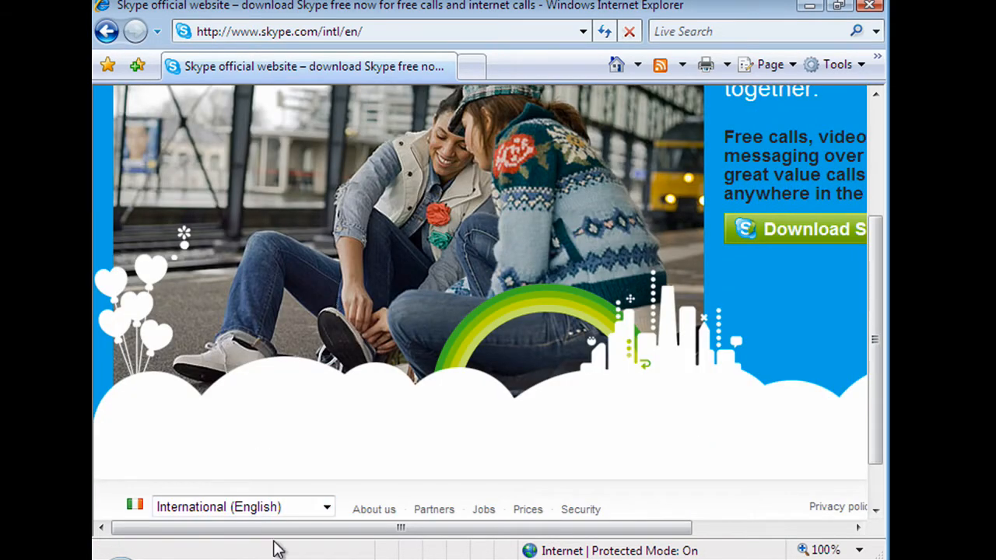
{"action": "scroll", "scroll_direction": "up", "scroll_amount": 3}
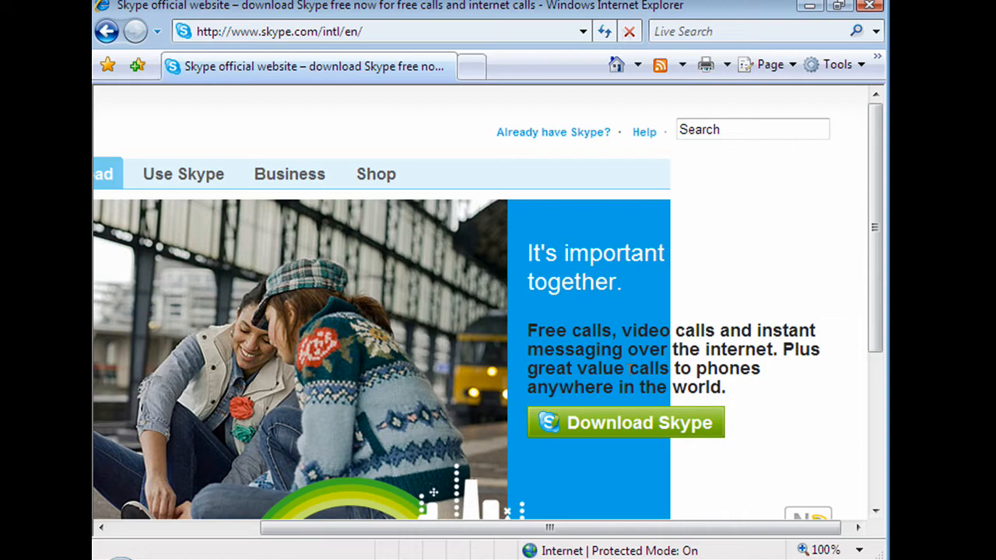
{"action": "left_click", "coordinate": [626, 423]}
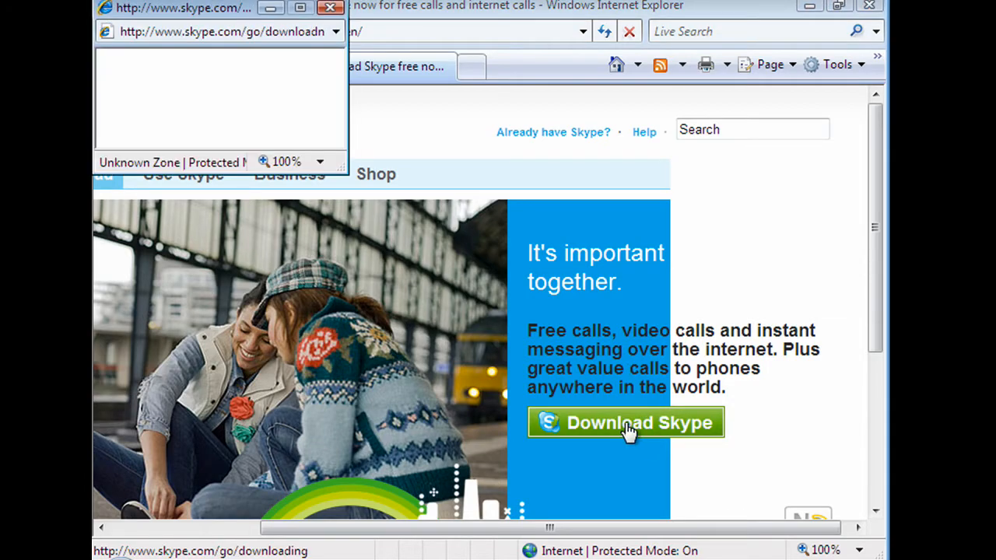
{"action": "left_click", "coordinate": [626, 423]}
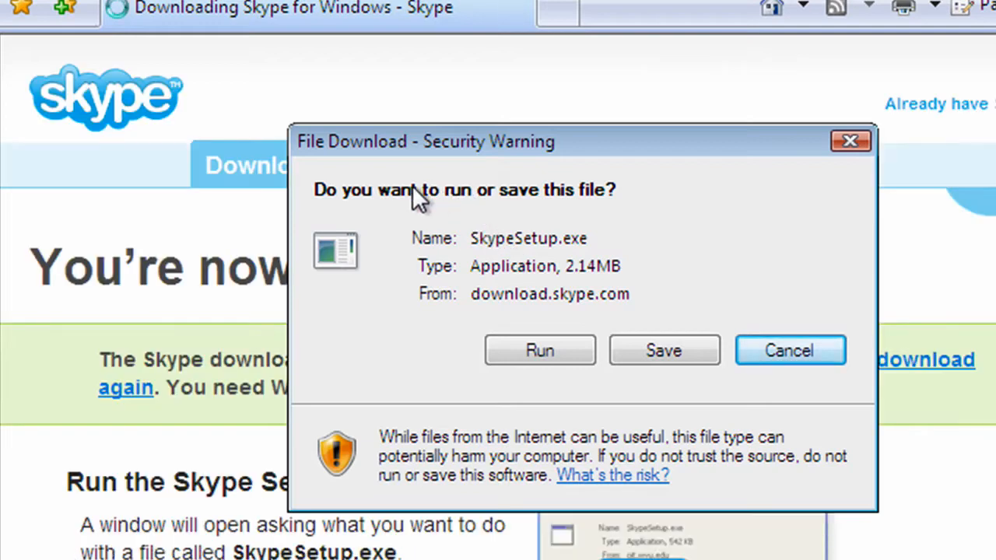
{"action": "mouse_move", "coordinate": [557, 221]}
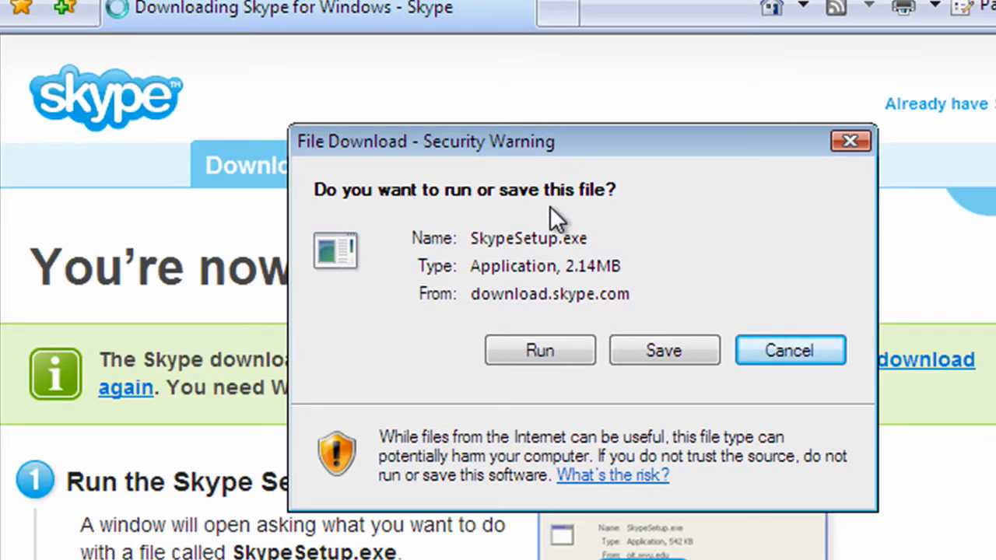
{"action": "mouse_move", "coordinate": [594, 405]}
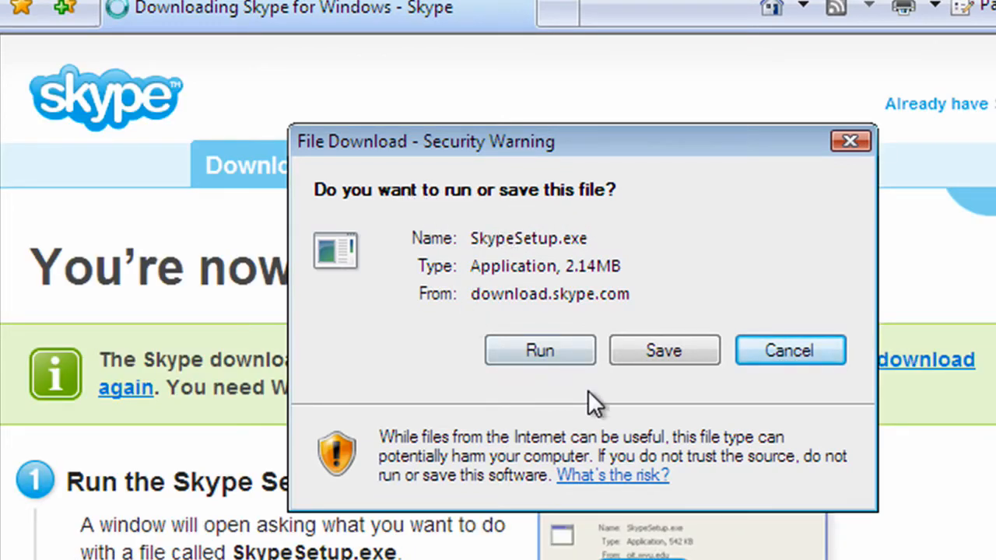
{"action": "left_click", "coordinate": [662, 350]}
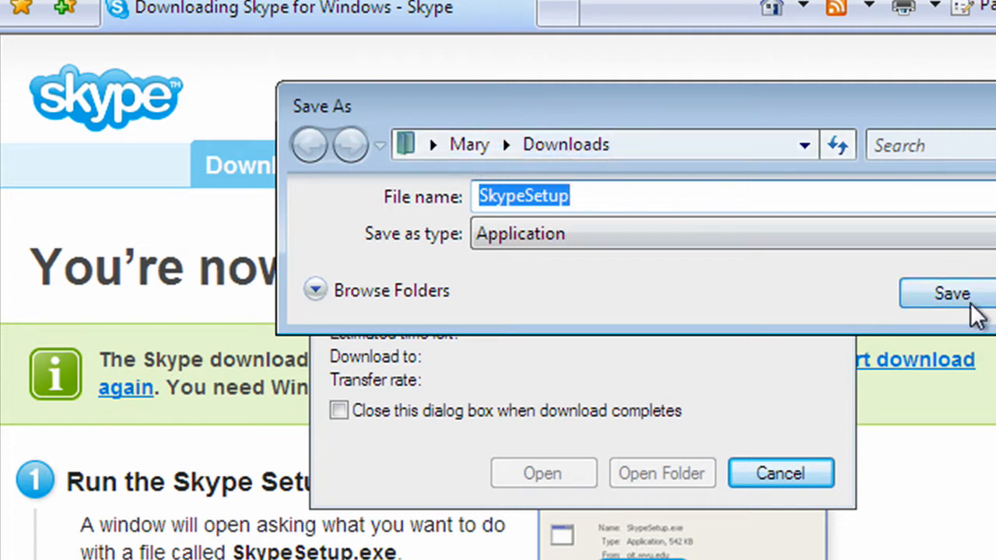
Save SkypeSetup.exe into the Downloads folder and let the download finish
{"action": "left_click", "coordinate": [951, 293]}
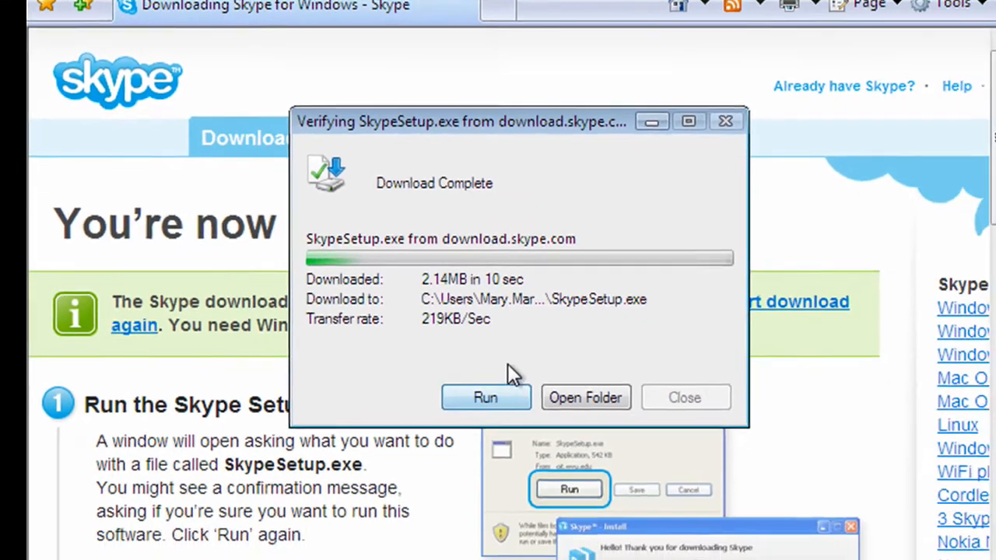
Run the downloaded Skype setup and accept the End User License Agreement
{"action": "left_click", "coordinate": [485, 397]}
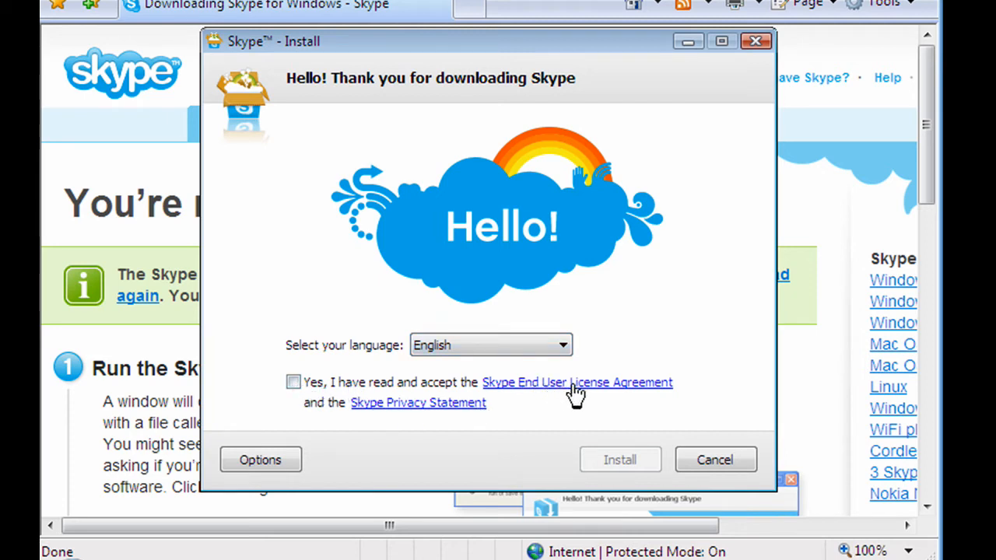
{"action": "left_click", "coordinate": [292, 383]}
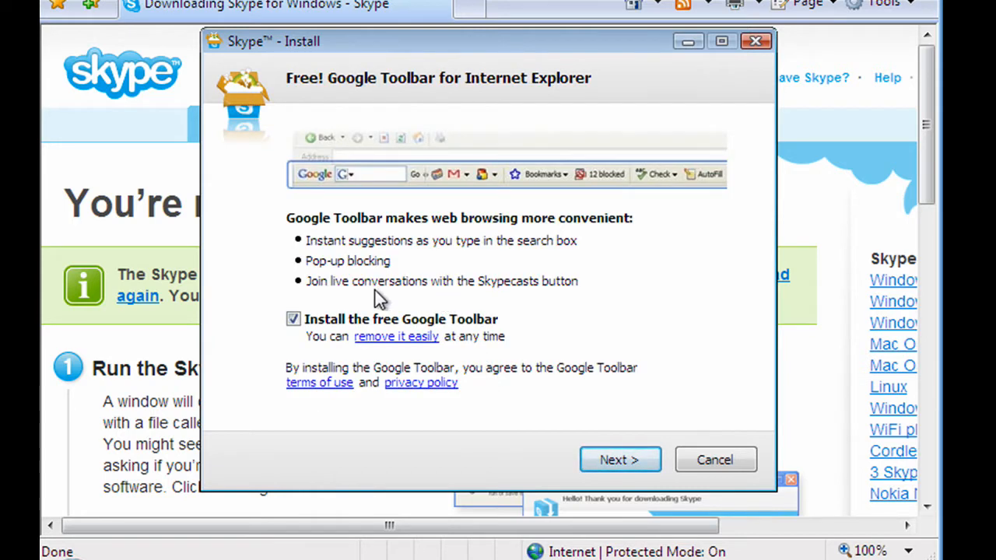
{"action": "mouse_move", "coordinate": [467, 342]}
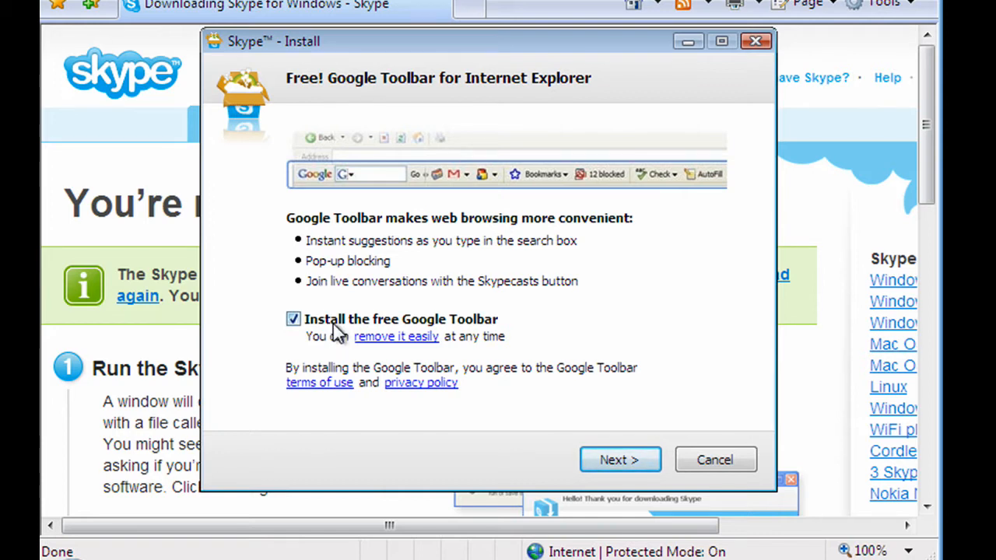
{"action": "mouse_move", "coordinate": [327, 330]}
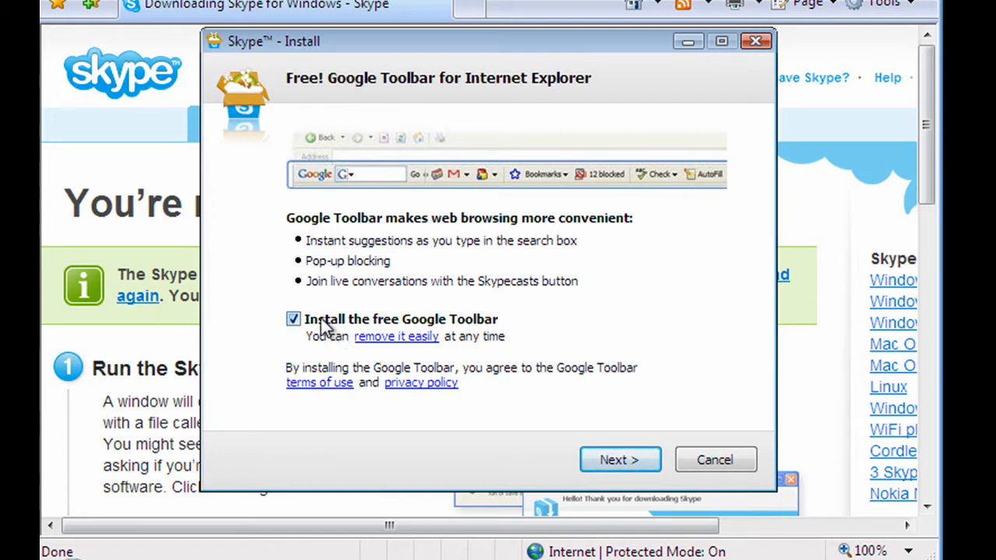
Decline the free Google Toolbar offer and continue installing Skype
{"action": "left_click", "coordinate": [292, 319]}
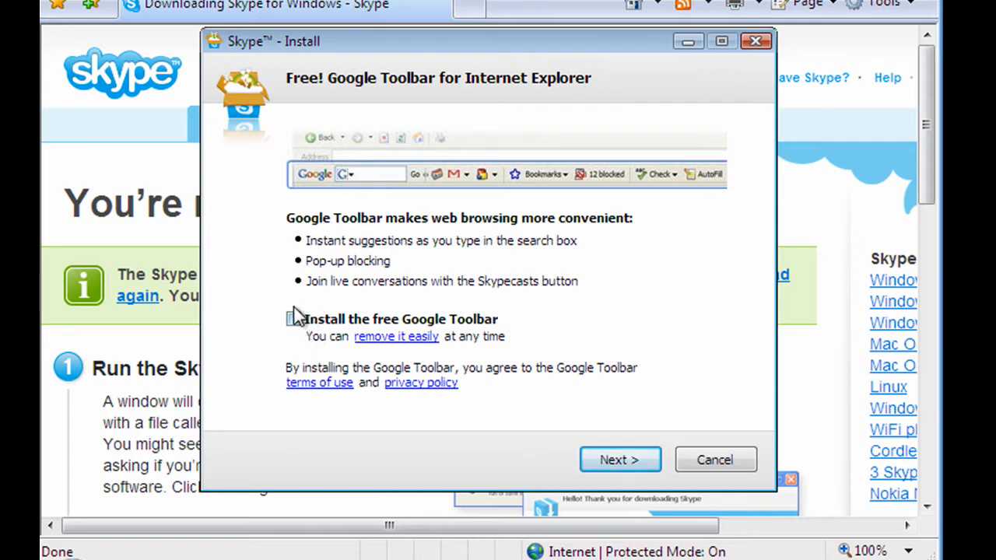
{"action": "left_click", "coordinate": [292, 319]}
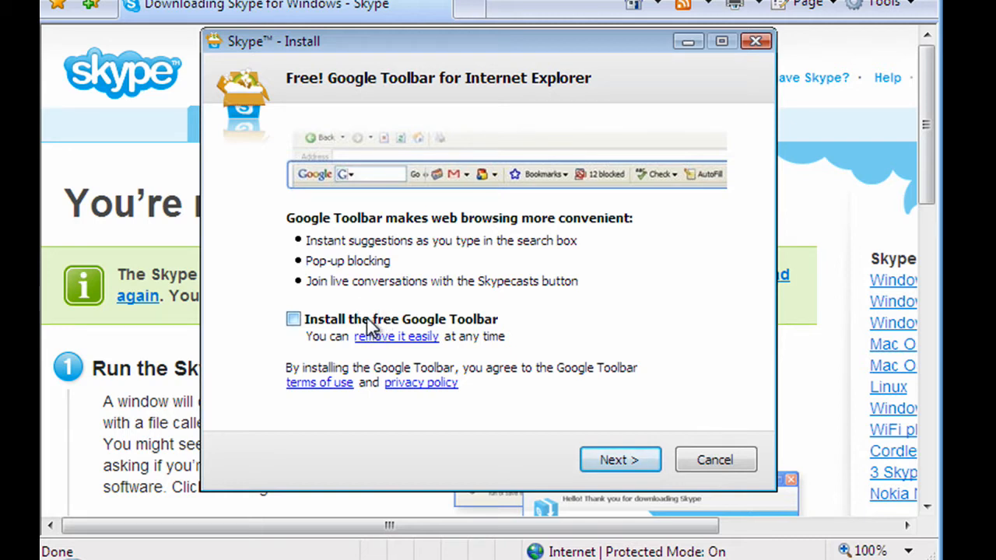
{"action": "mouse_move", "coordinate": [355, 314]}
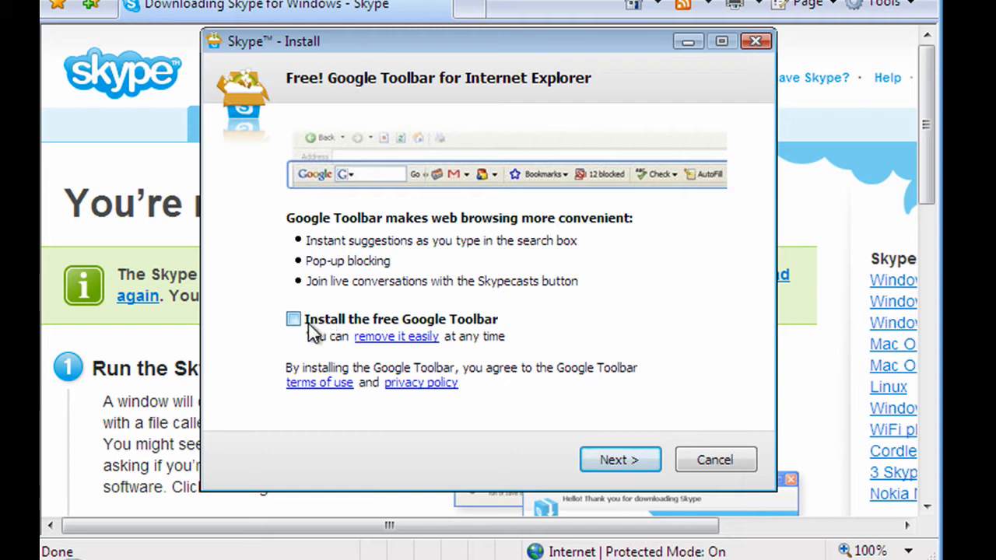
{"action": "mouse_move", "coordinate": [457, 322]}
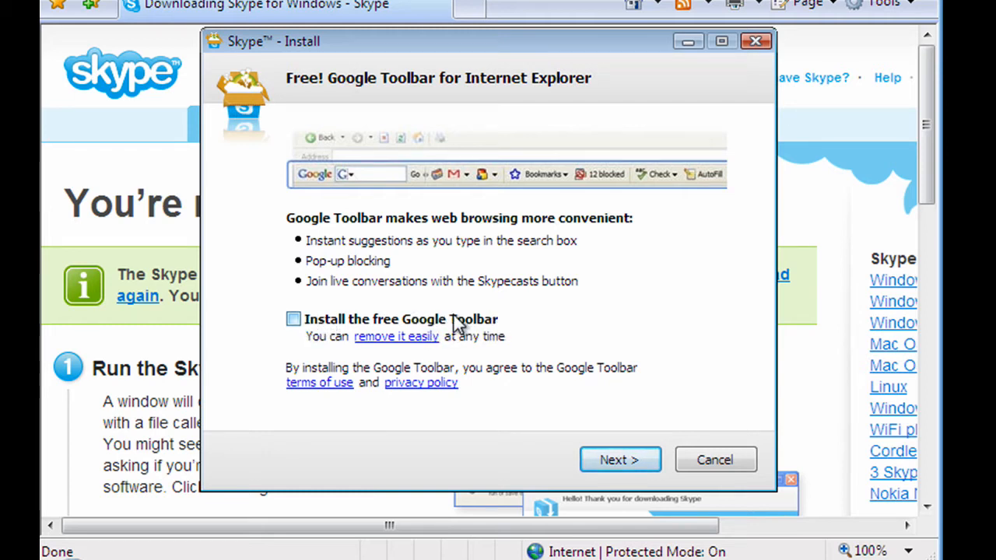
{"action": "mouse_move", "coordinate": [433, 310]}
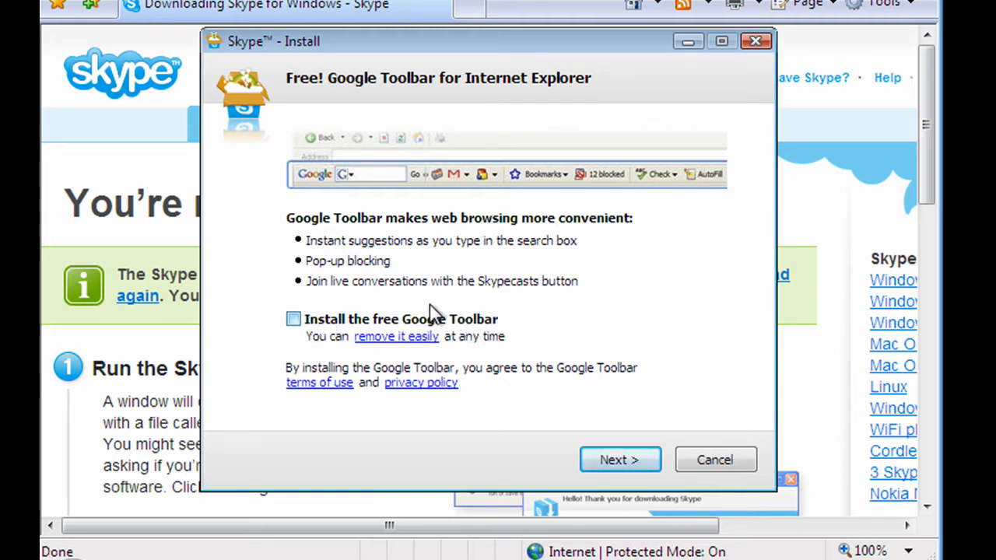
{"action": "left_click", "coordinate": [292, 319]}
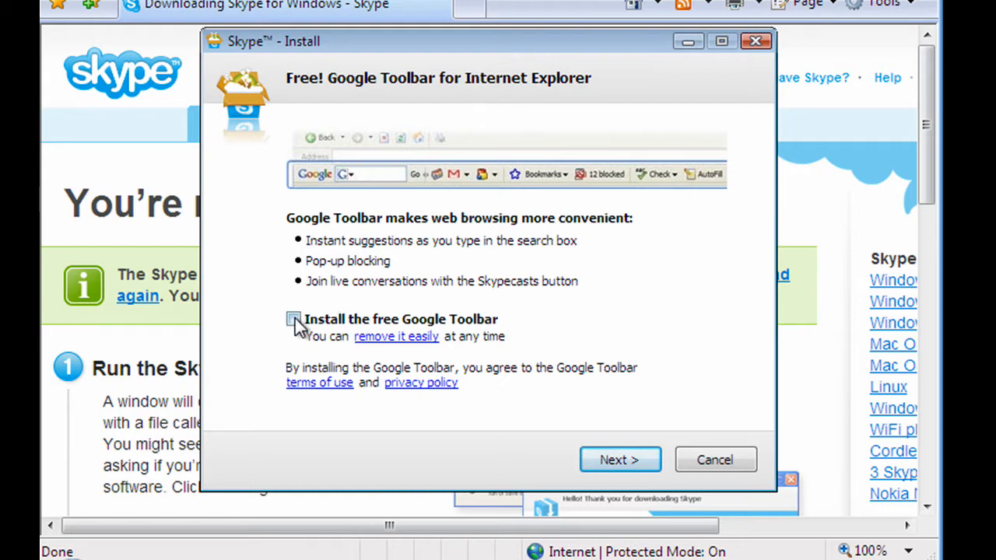
{"action": "left_click", "coordinate": [293, 319]}
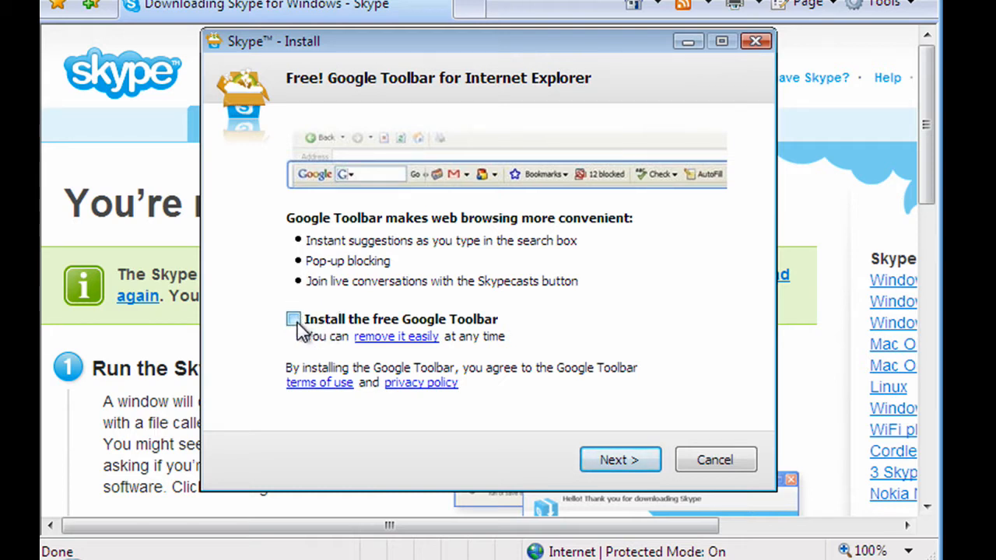
{"action": "mouse_move", "coordinate": [504, 346]}
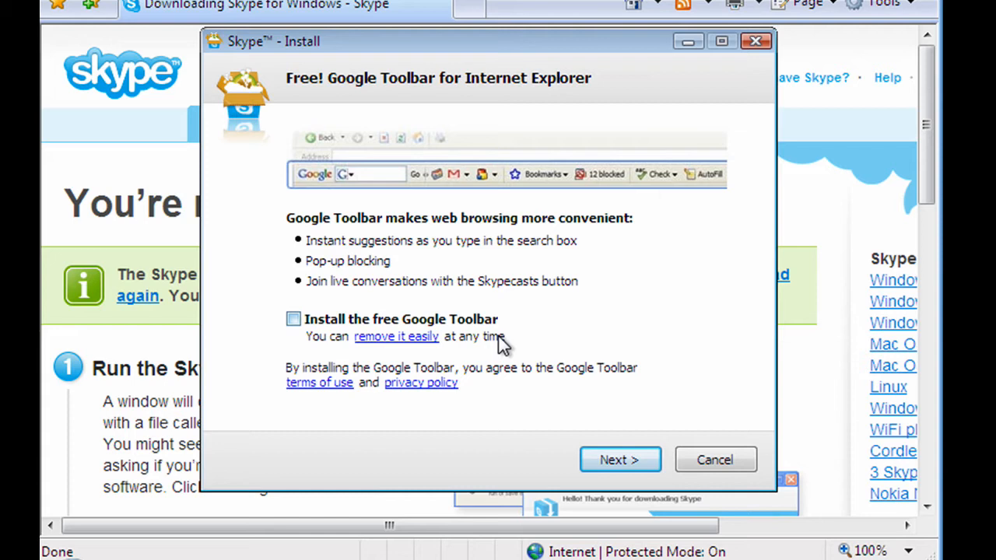
{"action": "mouse_move", "coordinate": [537, 381]}
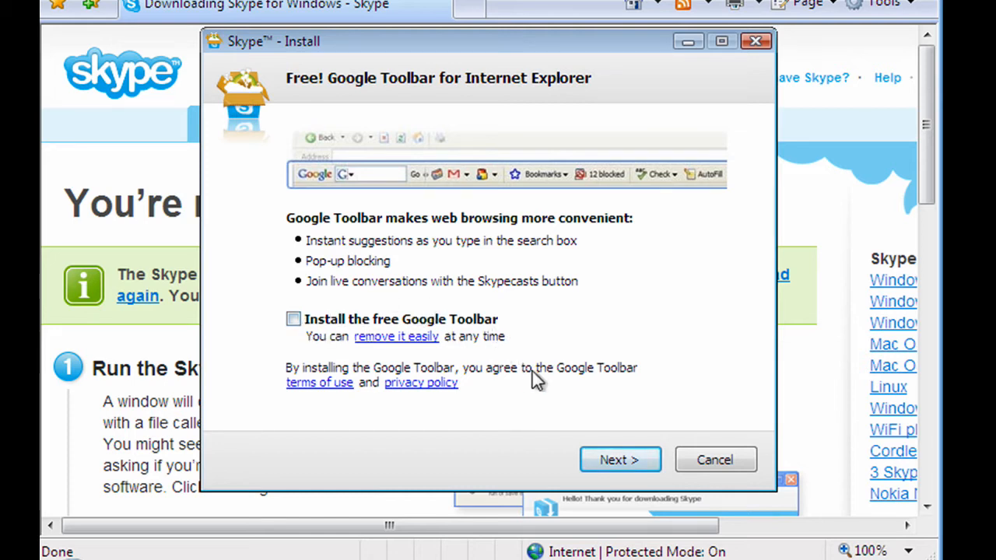
{"action": "left_click", "coordinate": [619, 459]}
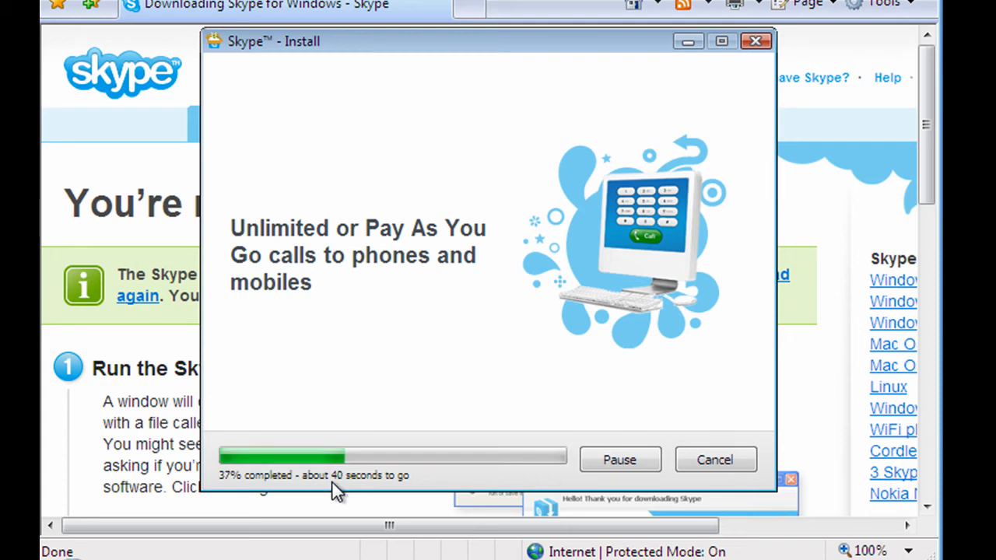
{"action": "mouse_move", "coordinate": [343, 486]}
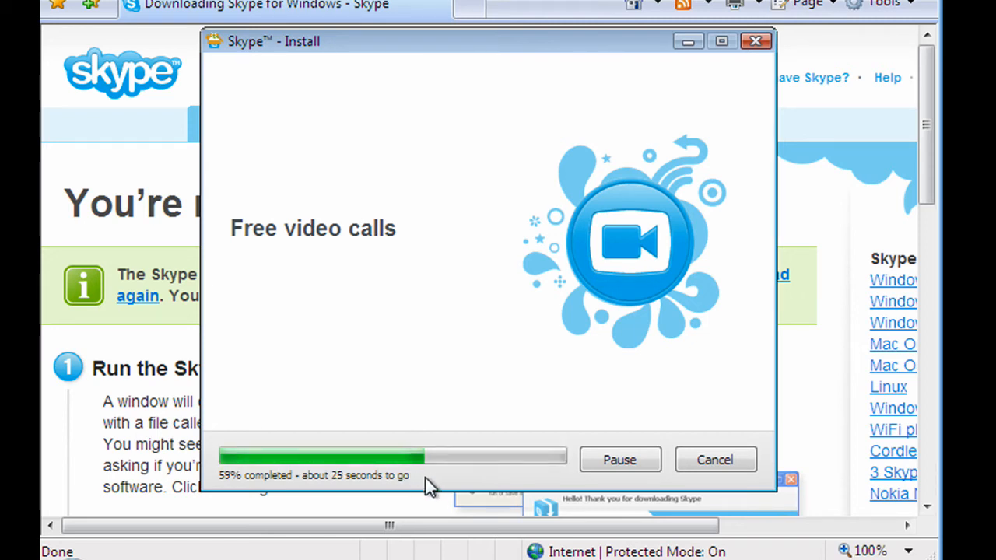
{"action": "mouse_move", "coordinate": [747, 490]}
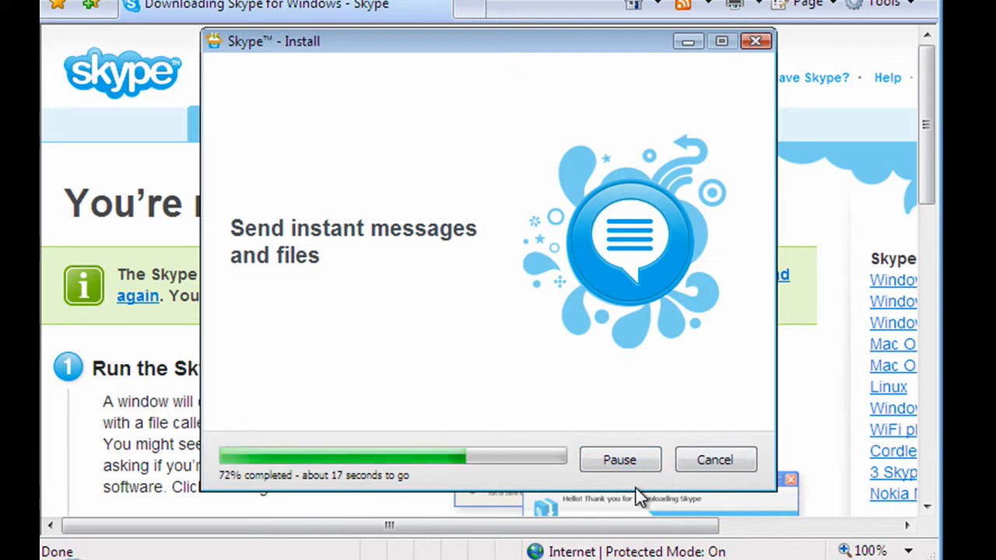
{"action": "mouse_move", "coordinate": [573, 488]}
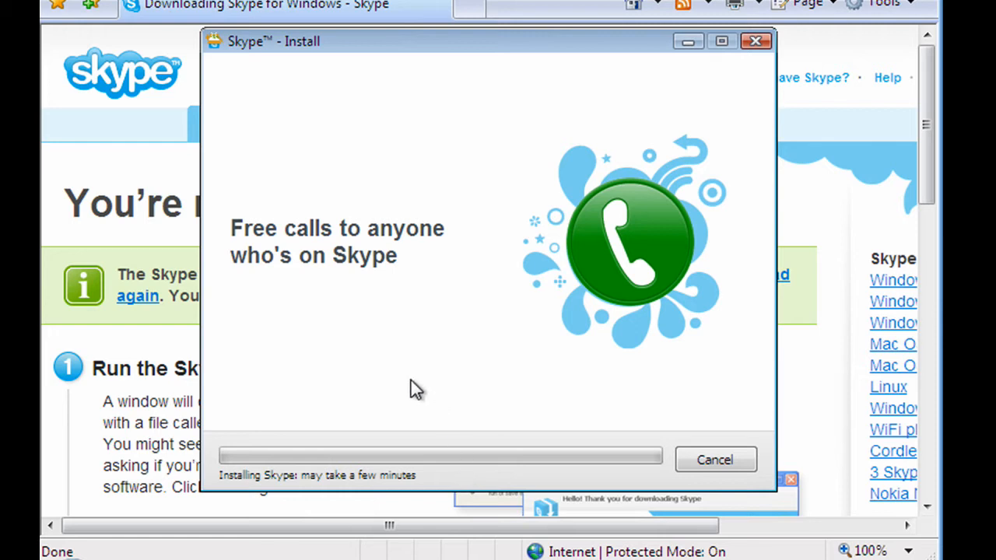
{"action": "mouse_move", "coordinate": [435, 370]}
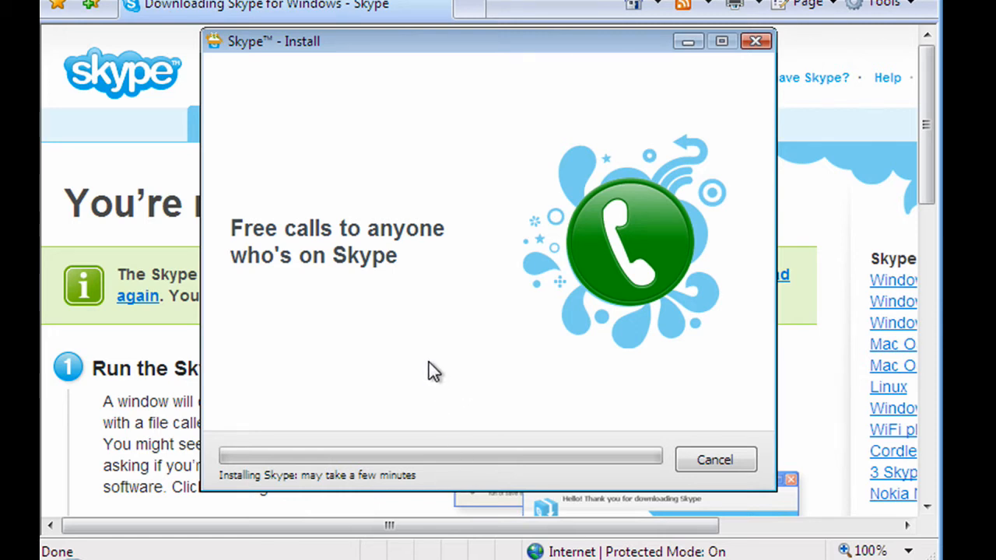
{"action": "mouse_move", "coordinate": [283, 459]}
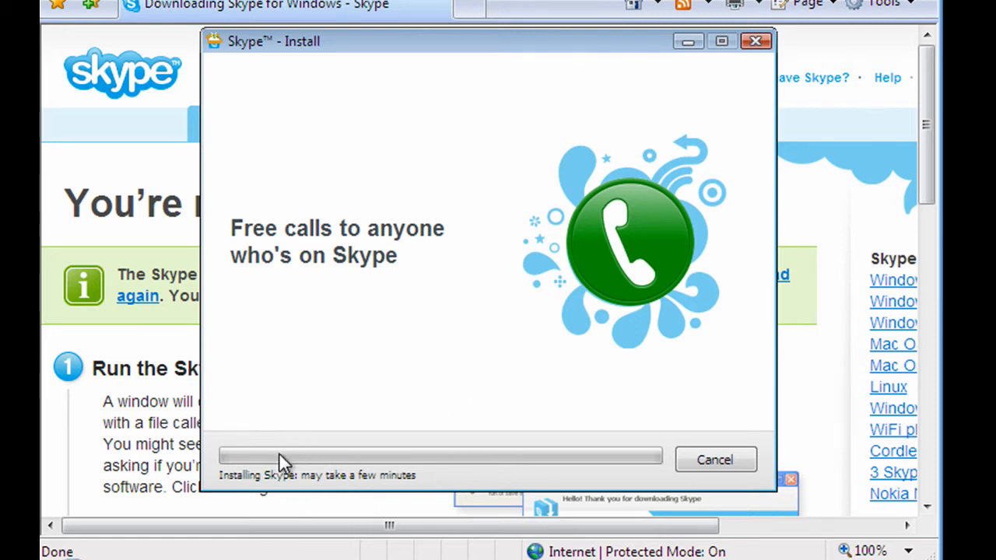
{"action": "mouse_move", "coordinate": [257, 495]}
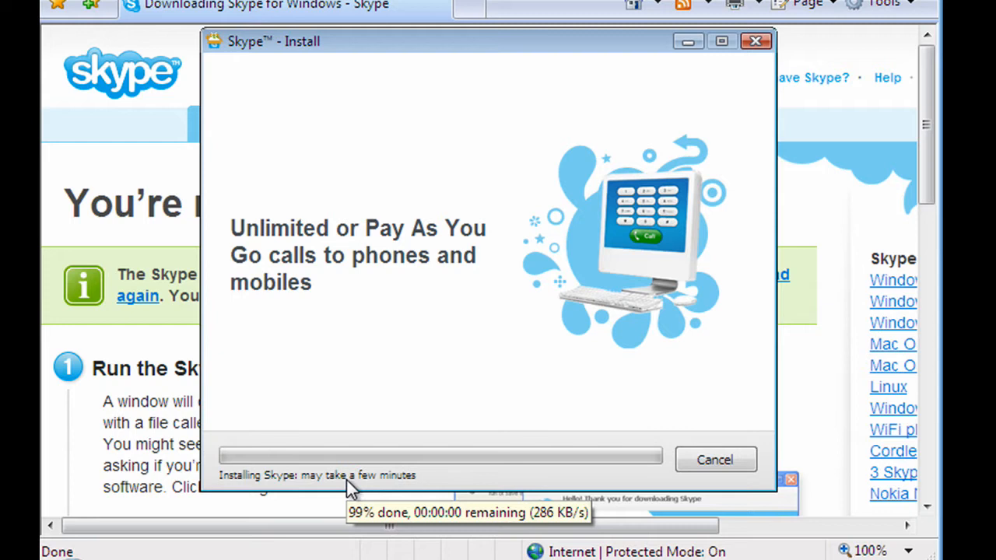
{"action": "mouse_move", "coordinate": [423, 294]}
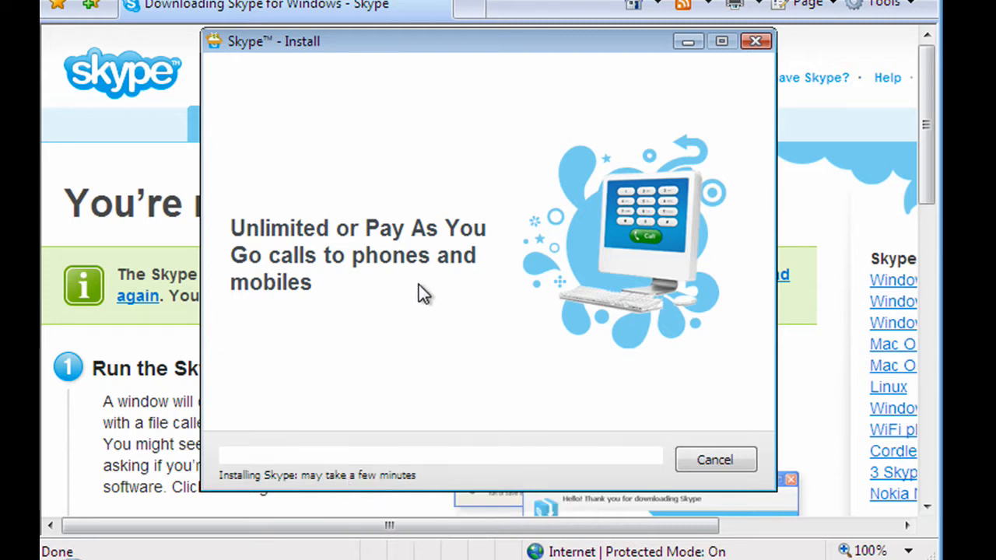
{"action": "mouse_move", "coordinate": [303, 215]}
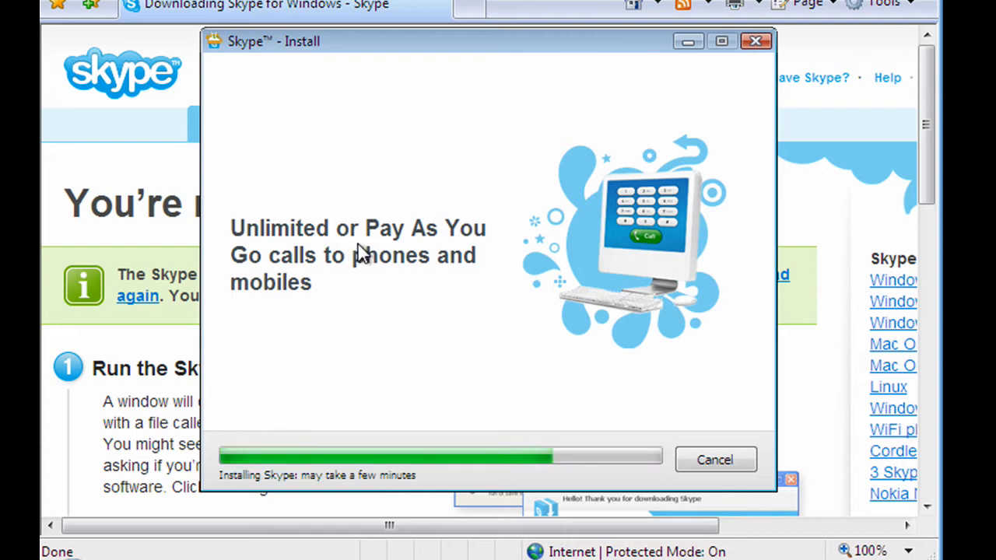
{"action": "mouse_move", "coordinate": [330, 251]}
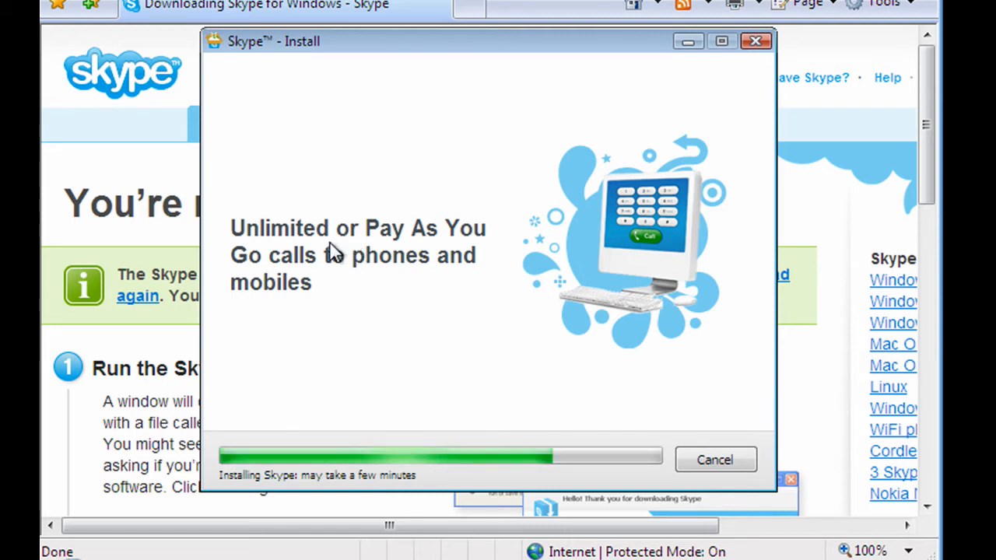
{"action": "mouse_move", "coordinate": [327, 268]}
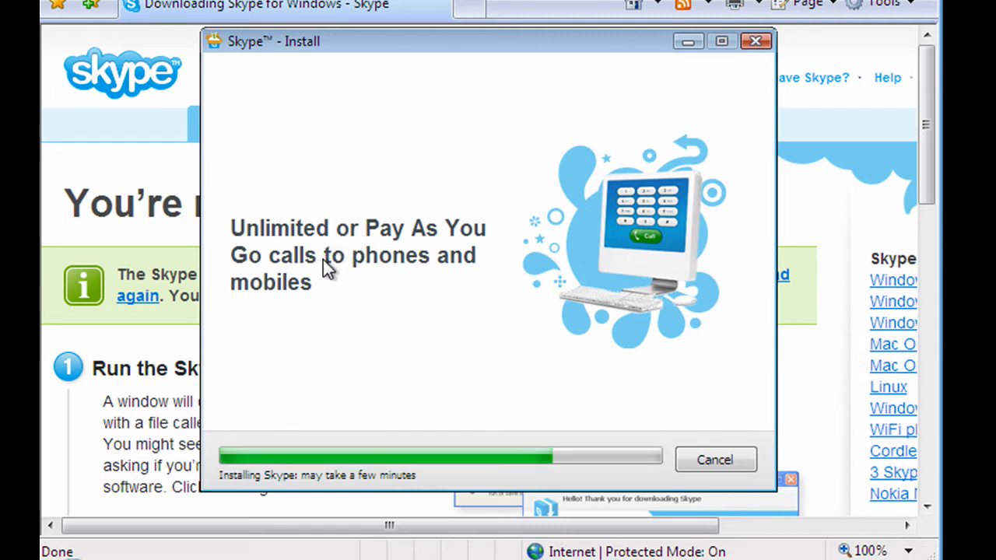
{"action": "mouse_move", "coordinate": [350, 288]}
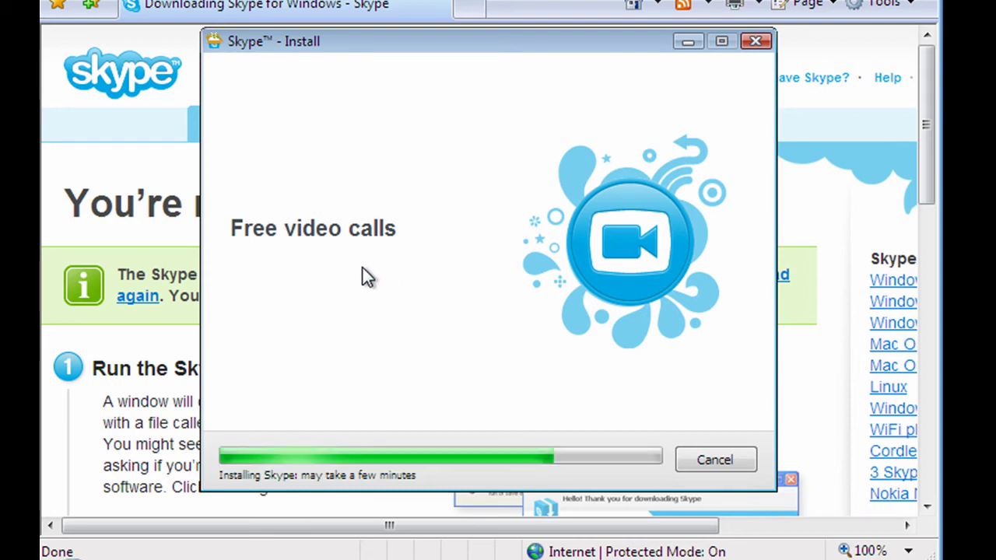
{"action": "mouse_move", "coordinate": [336, 268]}
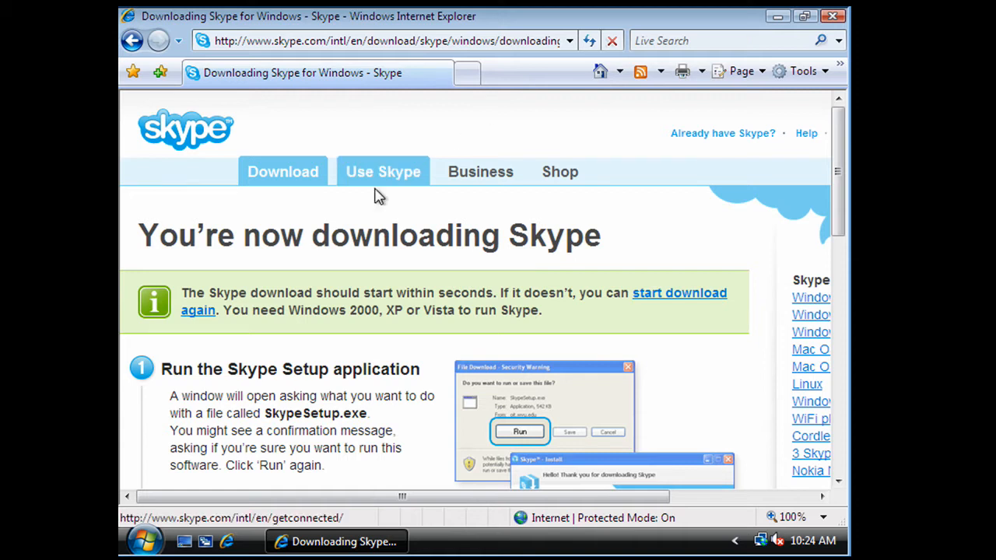
{"action": "mouse_move", "coordinate": [246, 396]}
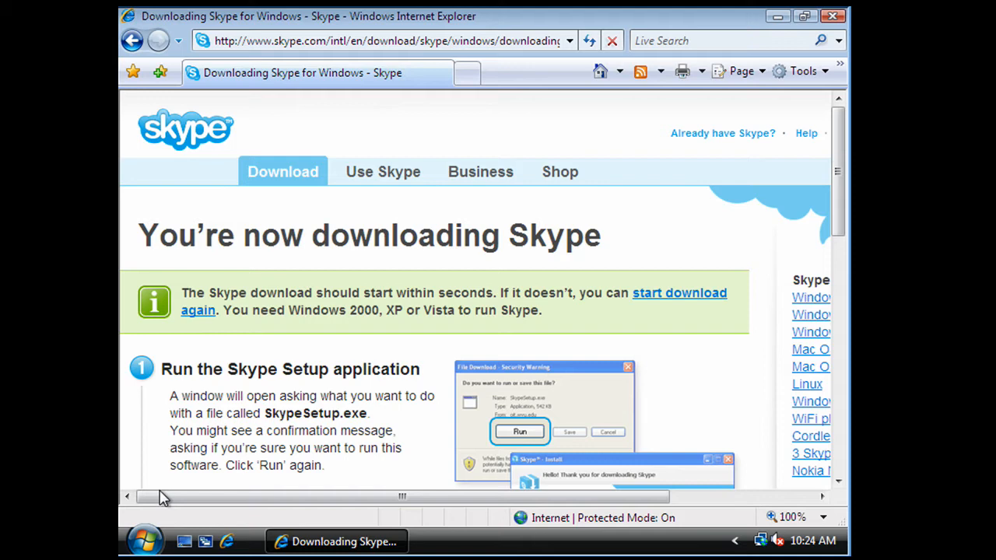
{"action": "mouse_move", "coordinate": [828, 31]}
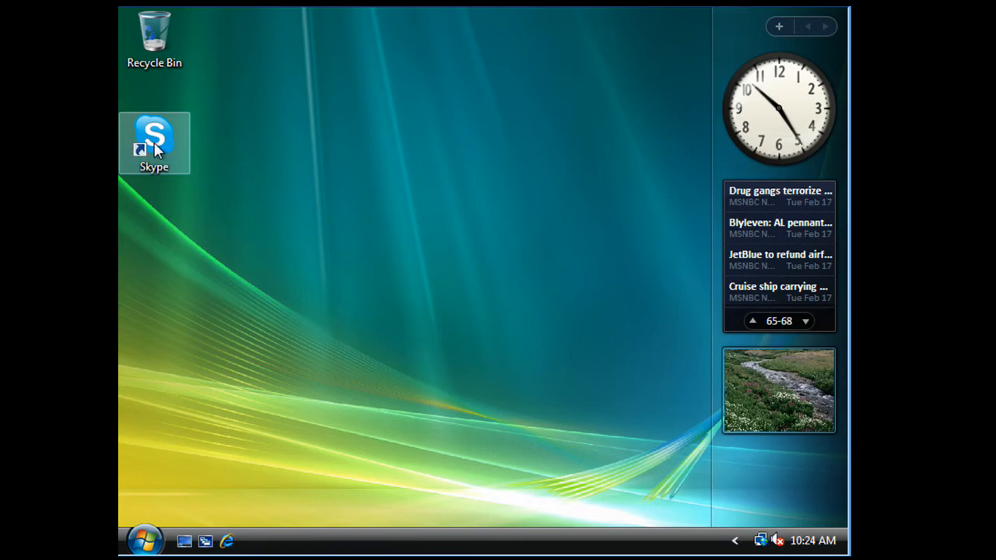
{"action": "mouse_move", "coordinate": [163, 143]}
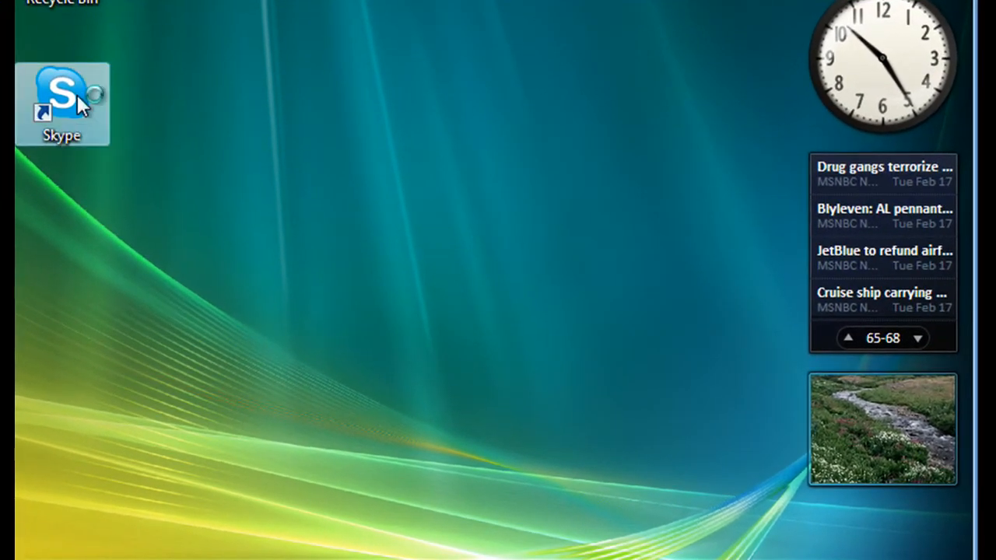
Launch the newly installed Skype from its desktop shortcut
{"action": "double_click", "coordinate": [63, 93]}
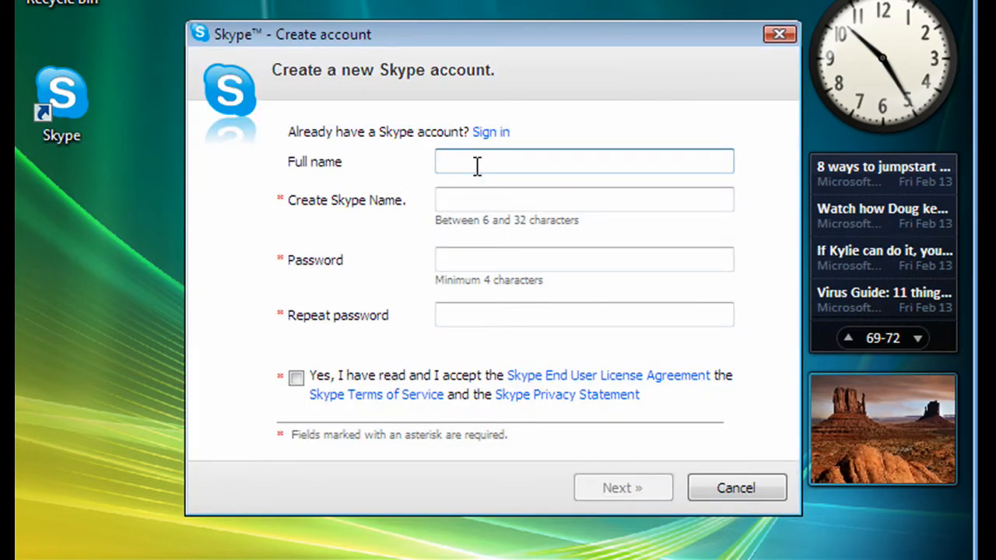
{"action": "mouse_move", "coordinate": [479, 181]}
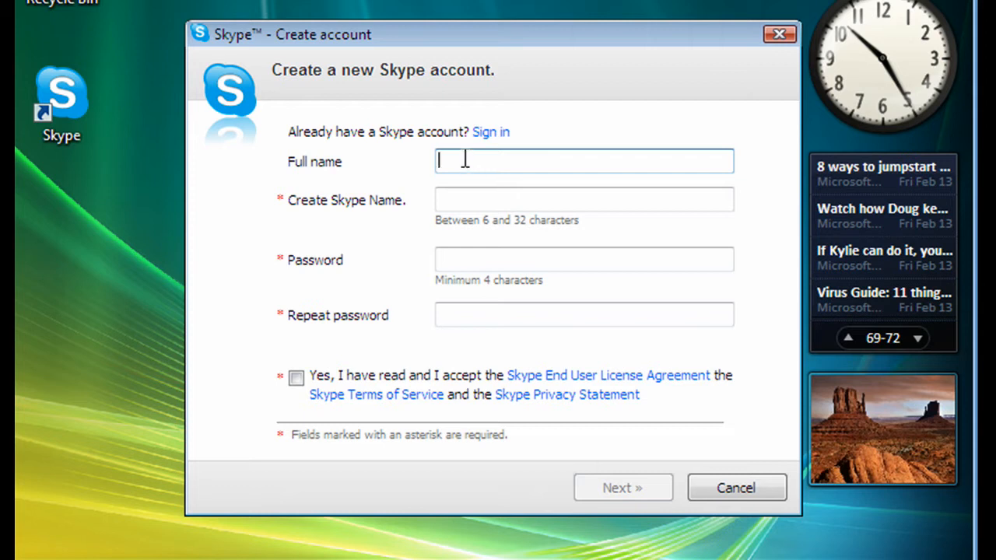
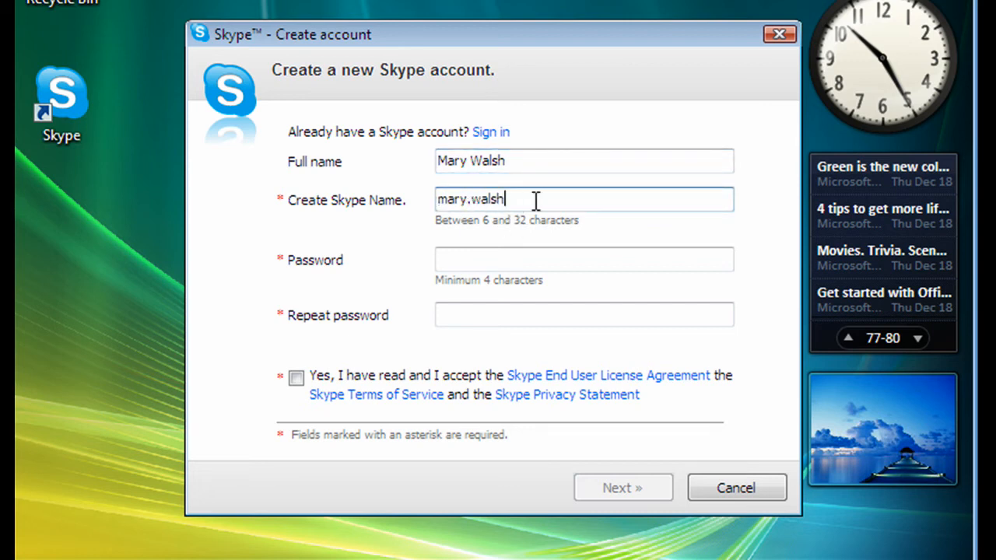
{"action": "mouse_move", "coordinate": [526, 204]}
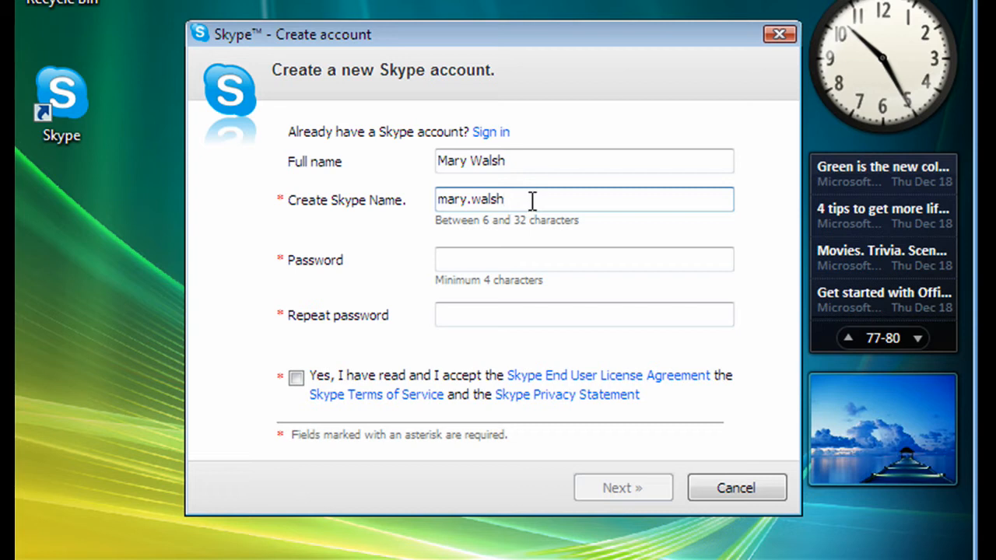
{"action": "type", "text": "0"}
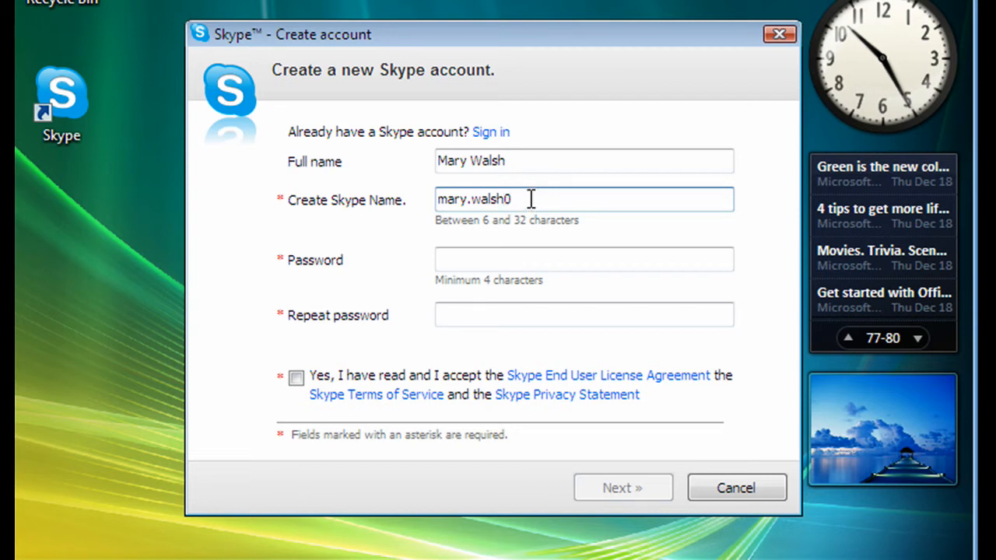
{"action": "type", "text": "49"}
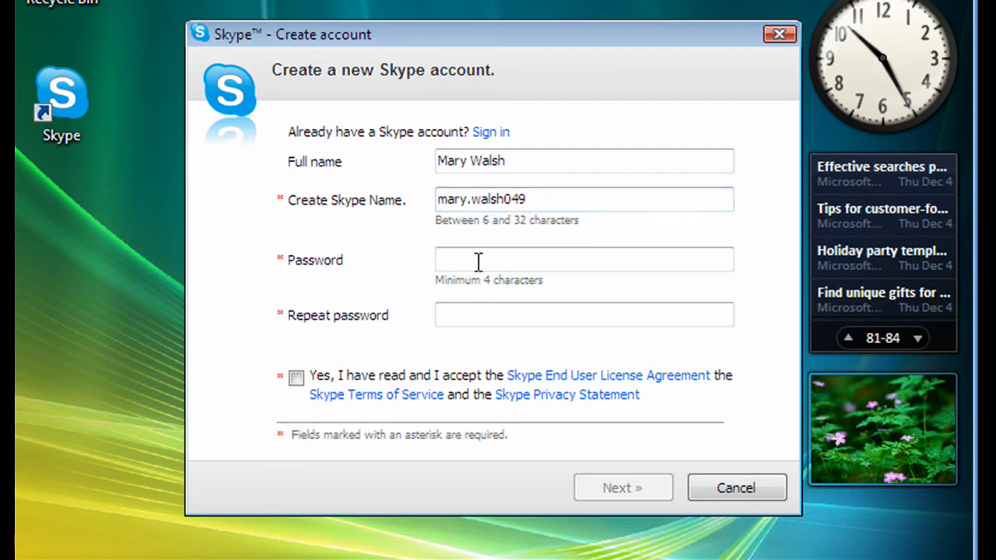
Enter the password twice and accept the licence agreement and terms
{"action": "type", "text": "***"}
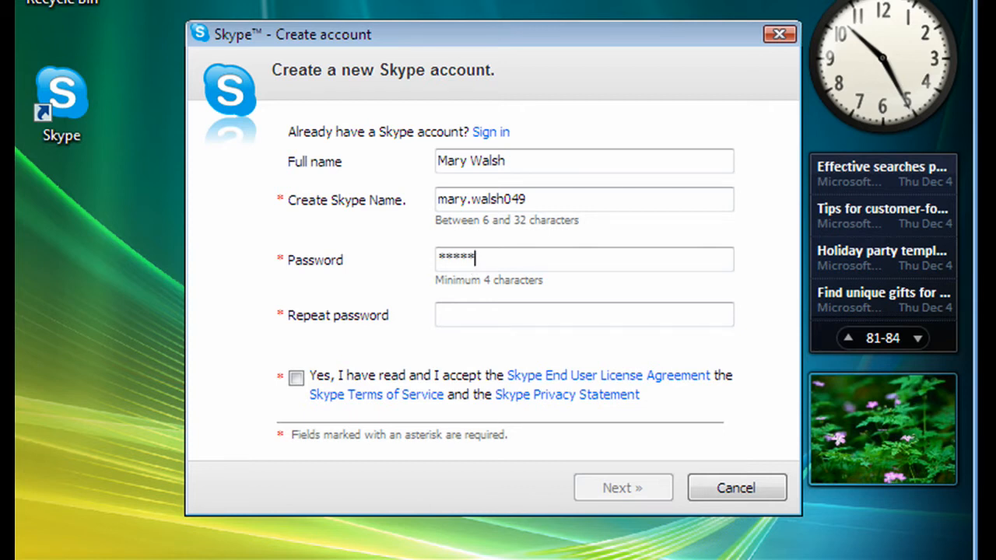
{"action": "type", "text": "**"}
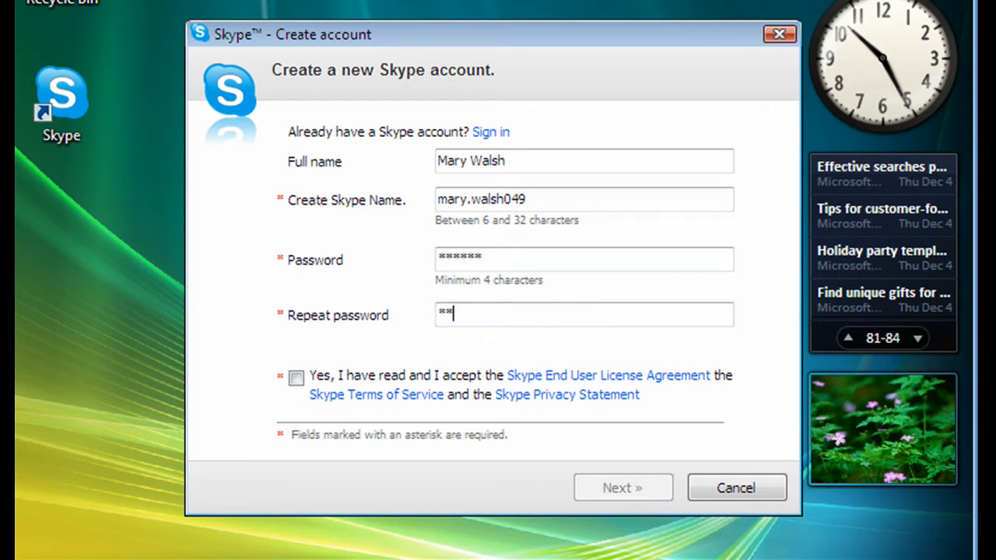
{"action": "type", "text": "****"}
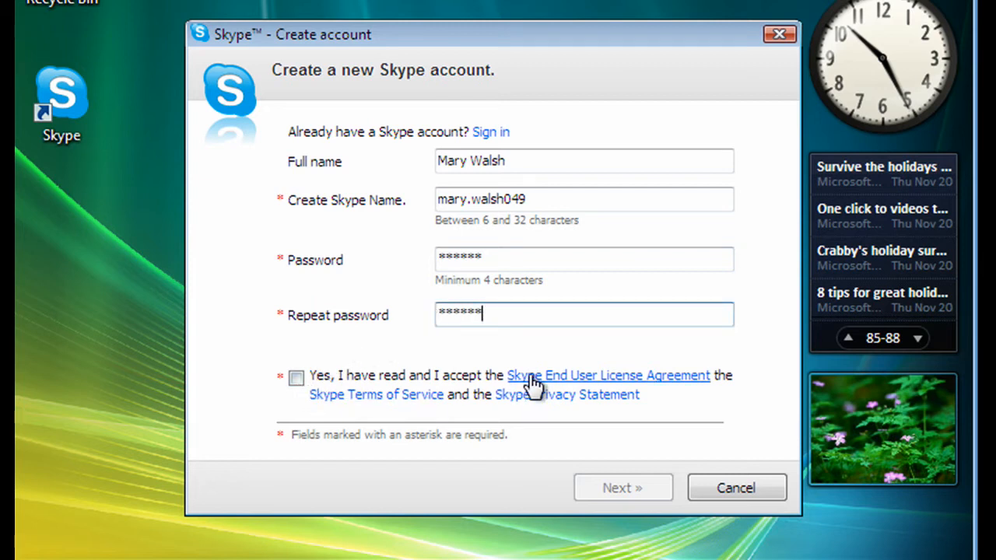
{"action": "left_click", "coordinate": [296, 378]}
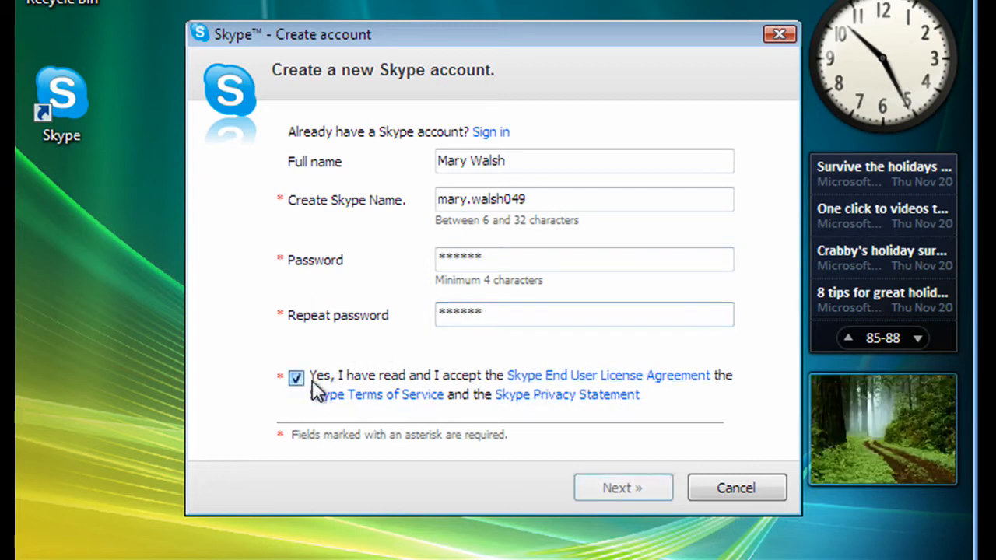
{"action": "left_click", "coordinate": [622, 487]}
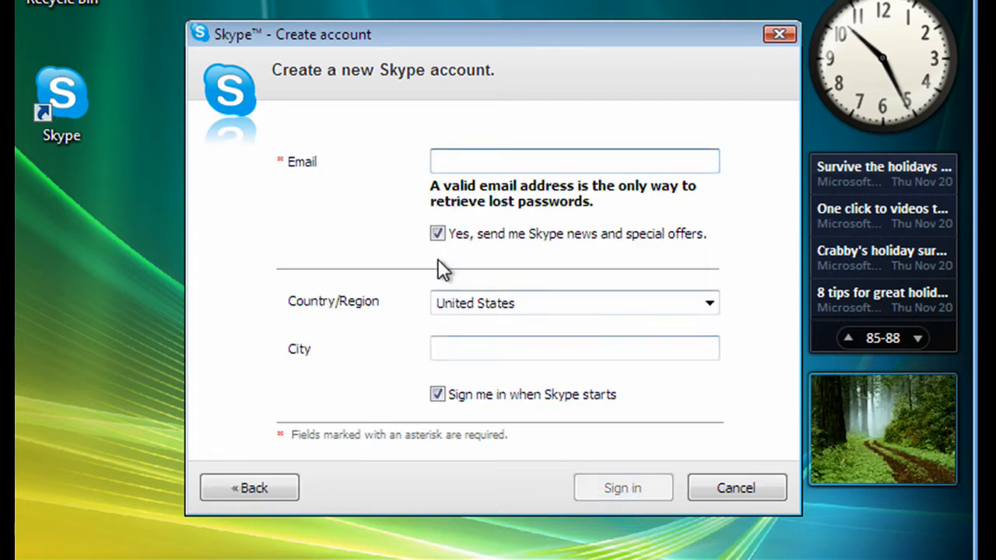
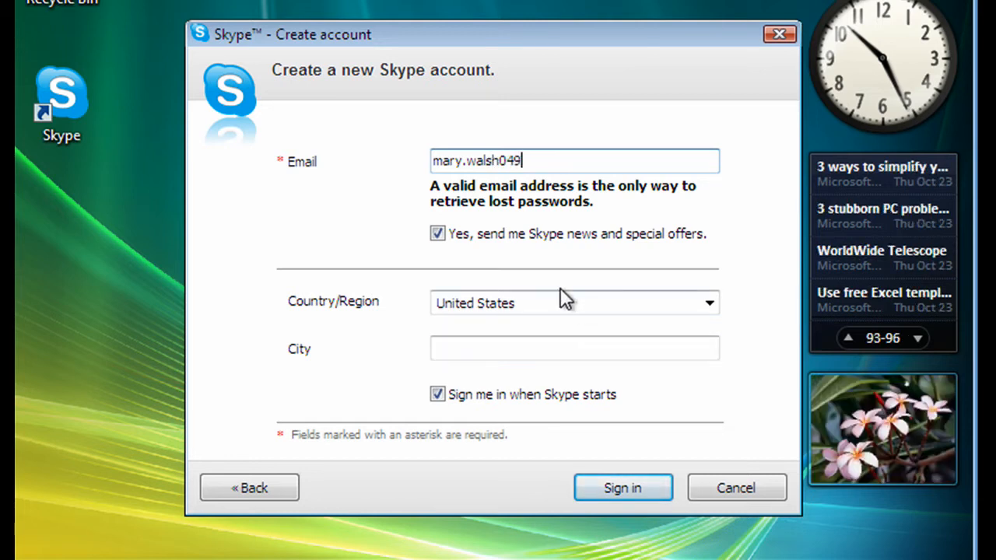
{"action": "mouse_move", "coordinate": [287, 171]}
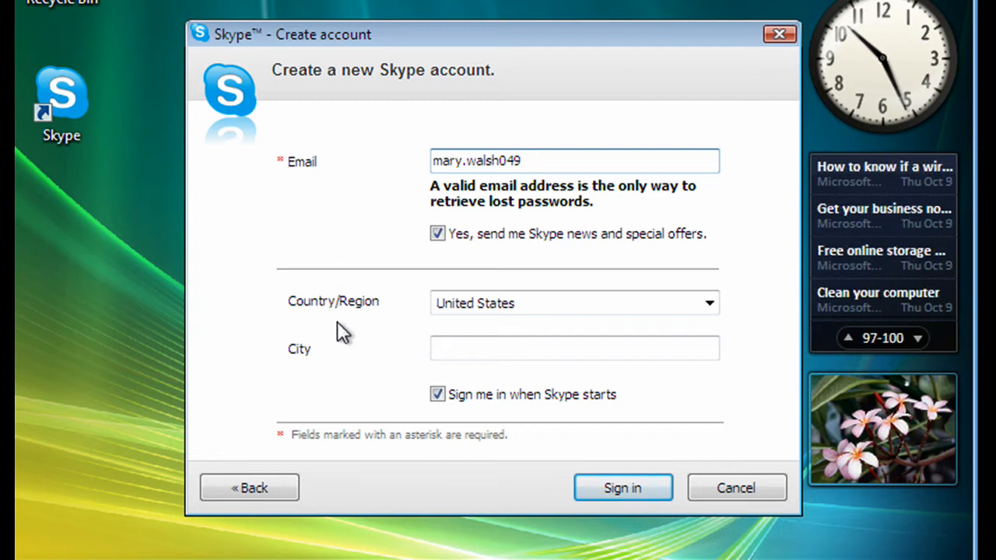
{"action": "mouse_move", "coordinate": [408, 313]}
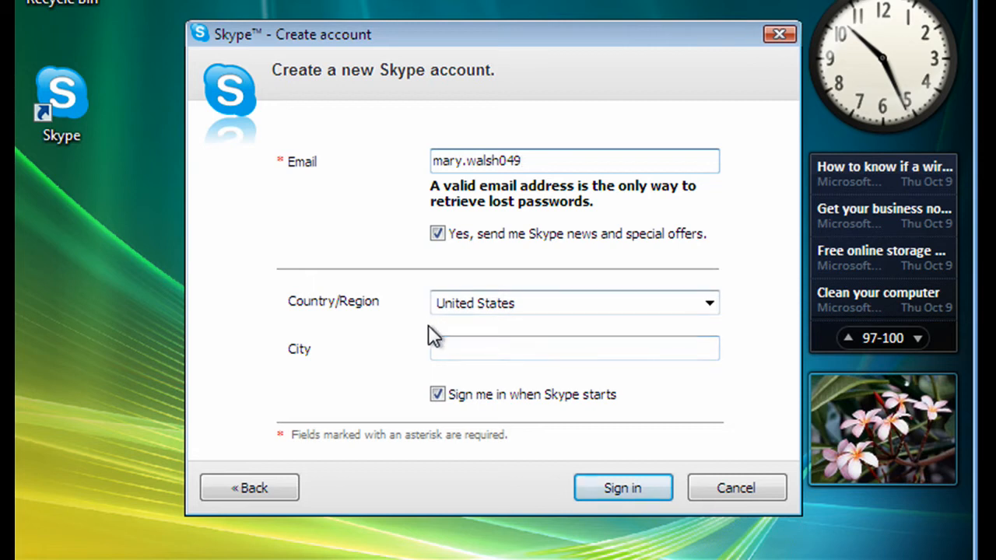
{"action": "left_click", "coordinate": [517, 161]}
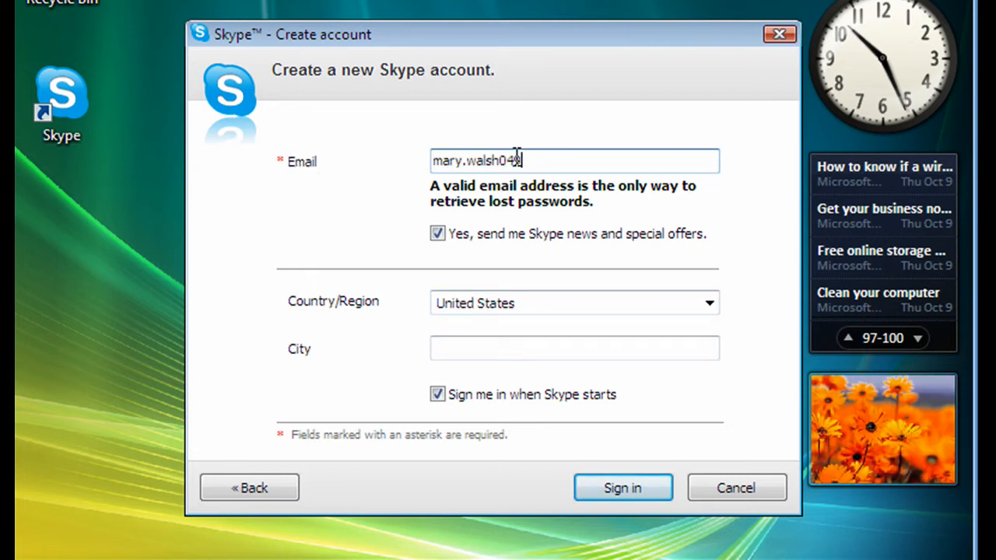
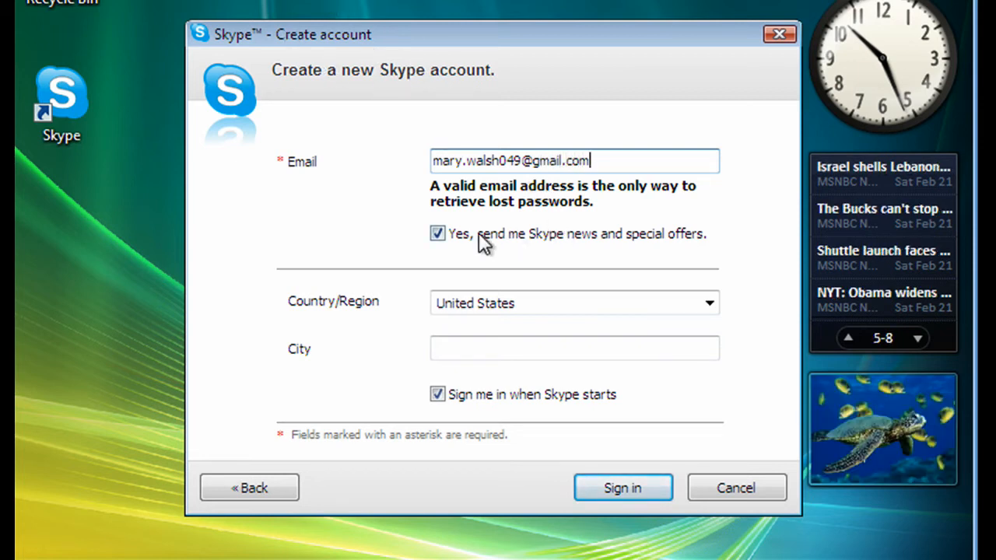
Choose Ireland as the country and submit to create the account
{"action": "left_click", "coordinate": [707, 302]}
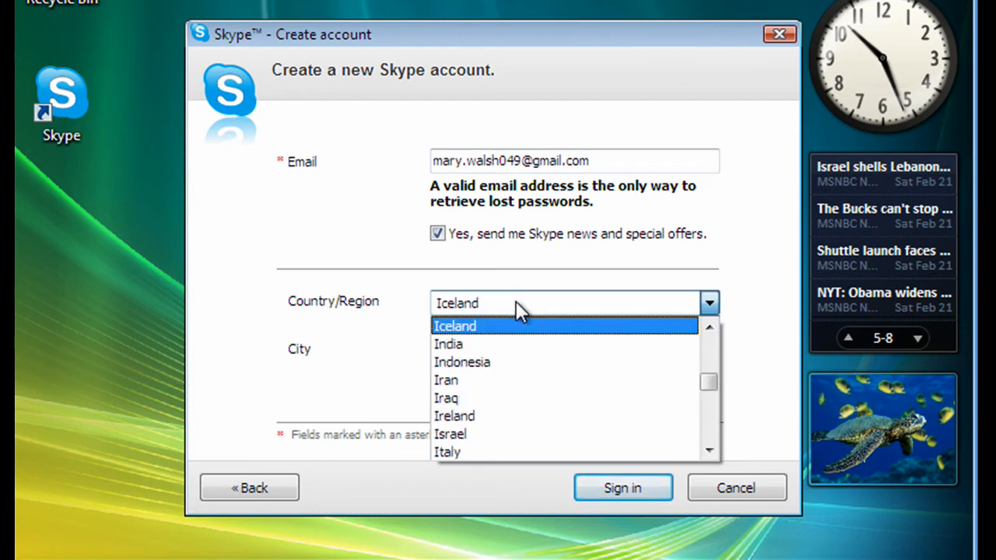
{"action": "left_click", "coordinate": [454, 416]}
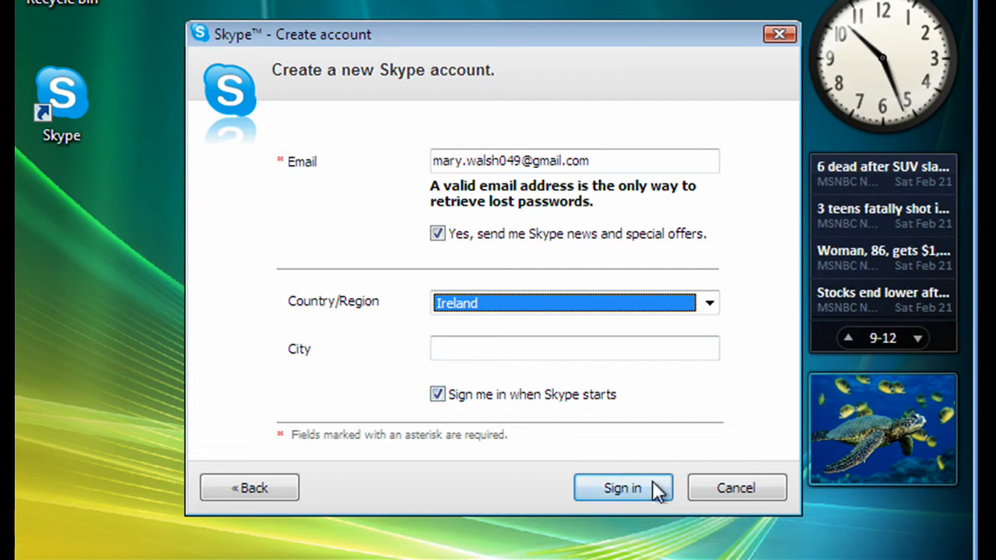
{"action": "mouse_move", "coordinate": [467, 514]}
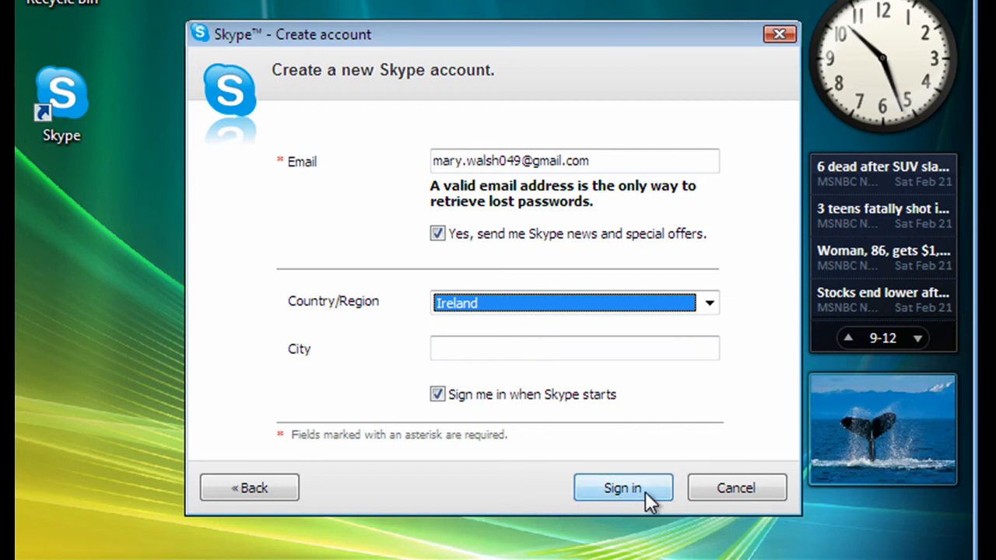
{"action": "left_click", "coordinate": [622, 488]}
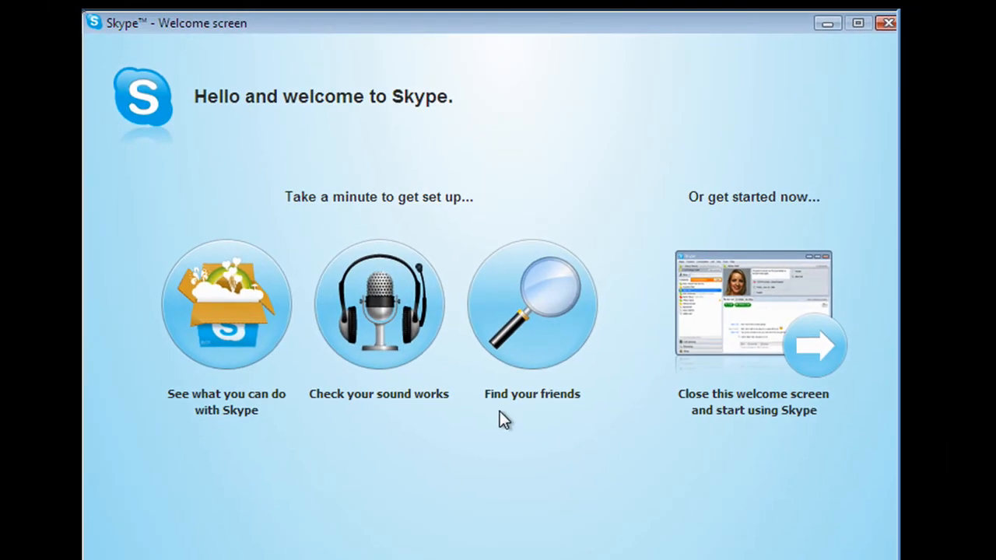
{"action": "mouse_move", "coordinate": [268, 325]}
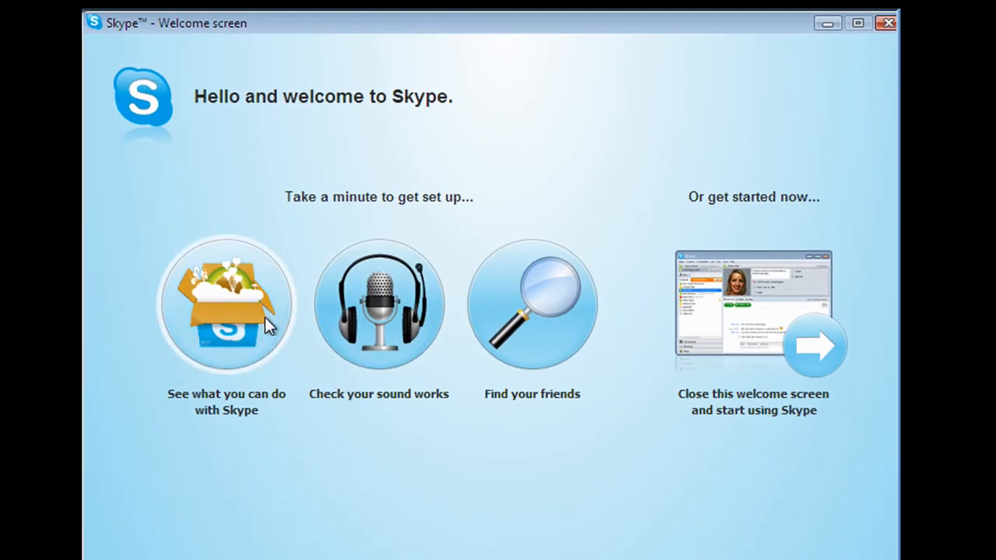
{"action": "mouse_move", "coordinate": [392, 380]}
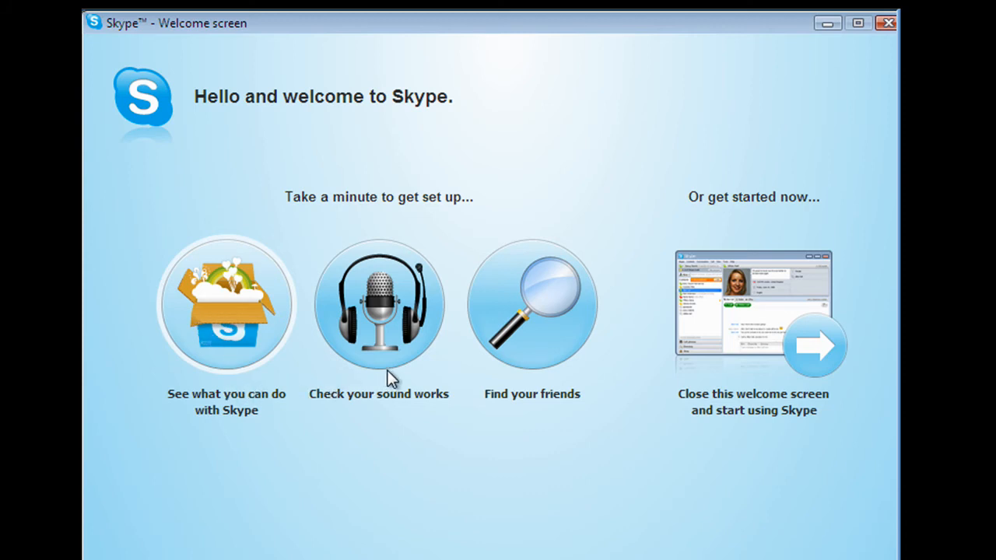
{"action": "mouse_move", "coordinate": [548, 340]}
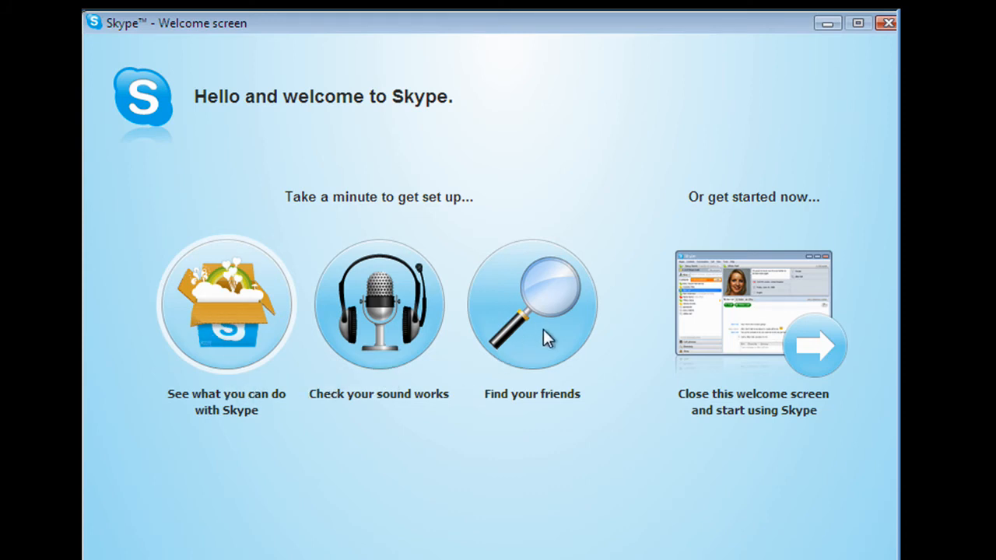
{"action": "mouse_move", "coordinate": [809, 345]}
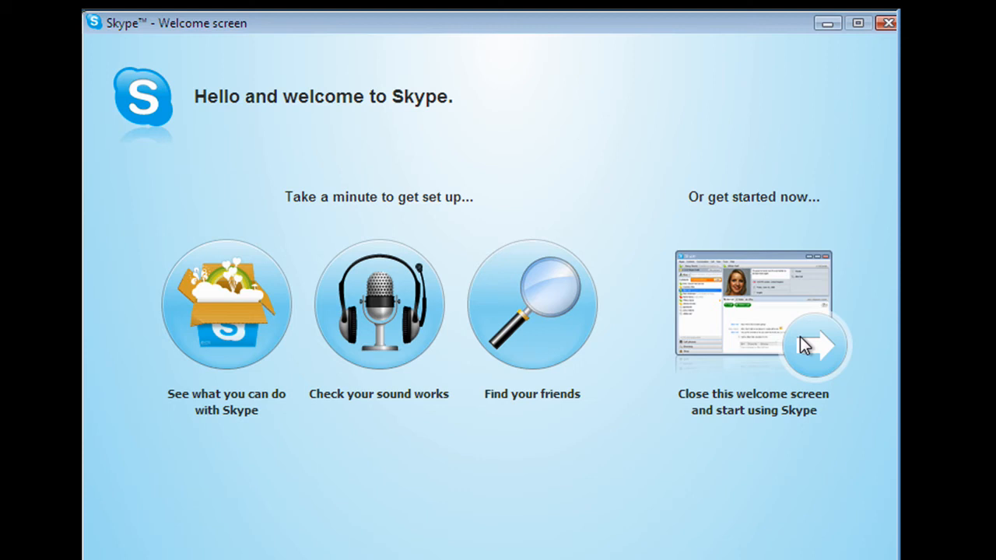
{"action": "mouse_move", "coordinate": [806, 366]}
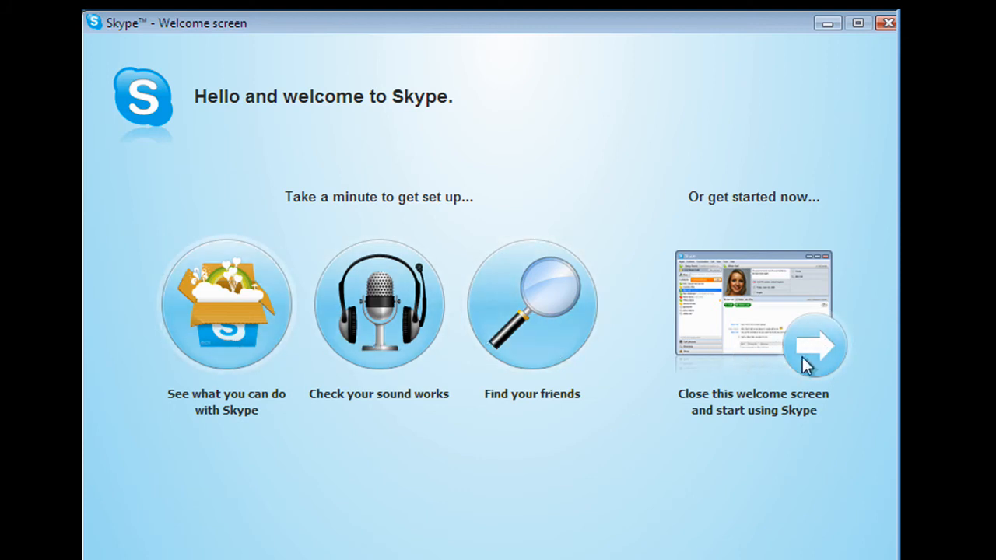
Dismiss the welcome screen to reach the main Skype window
{"action": "left_click", "coordinate": [815, 345]}
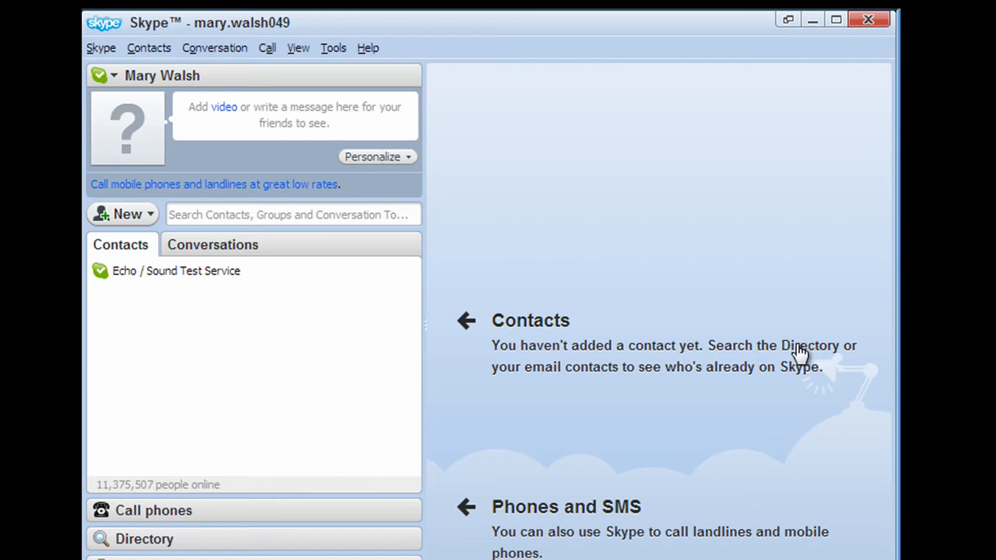
{"action": "mouse_move", "coordinate": [152, 225]}
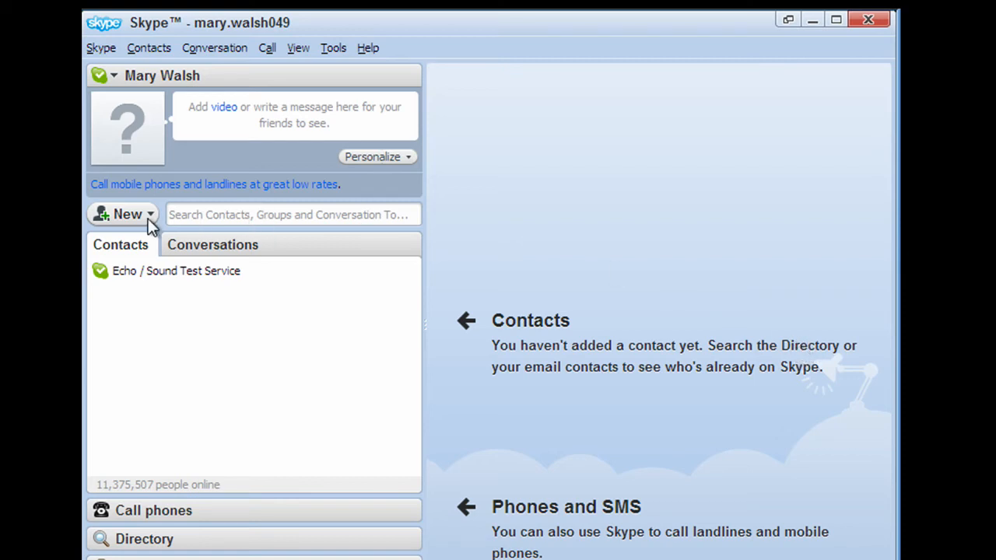
{"action": "mouse_move", "coordinate": [308, 349]}
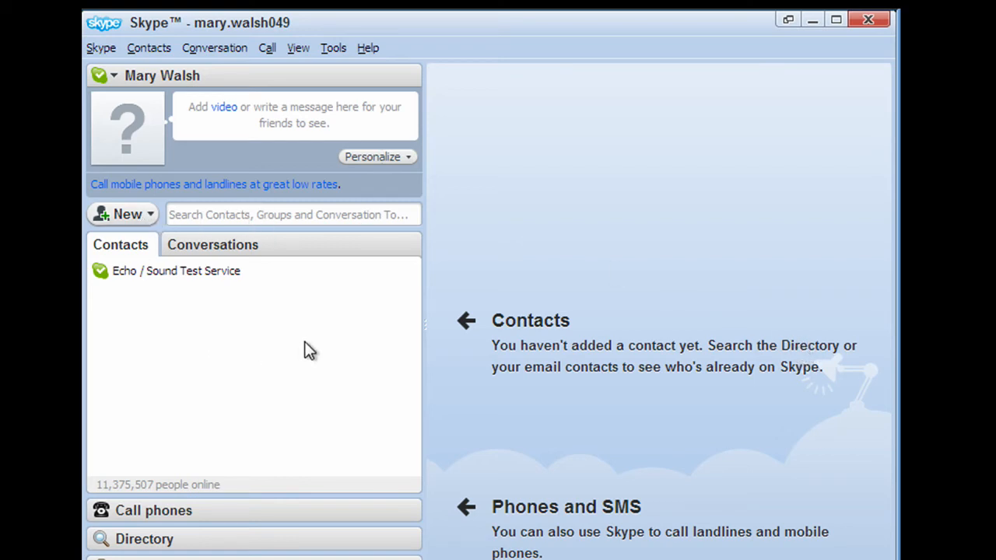
{"action": "mouse_move", "coordinate": [162, 314]}
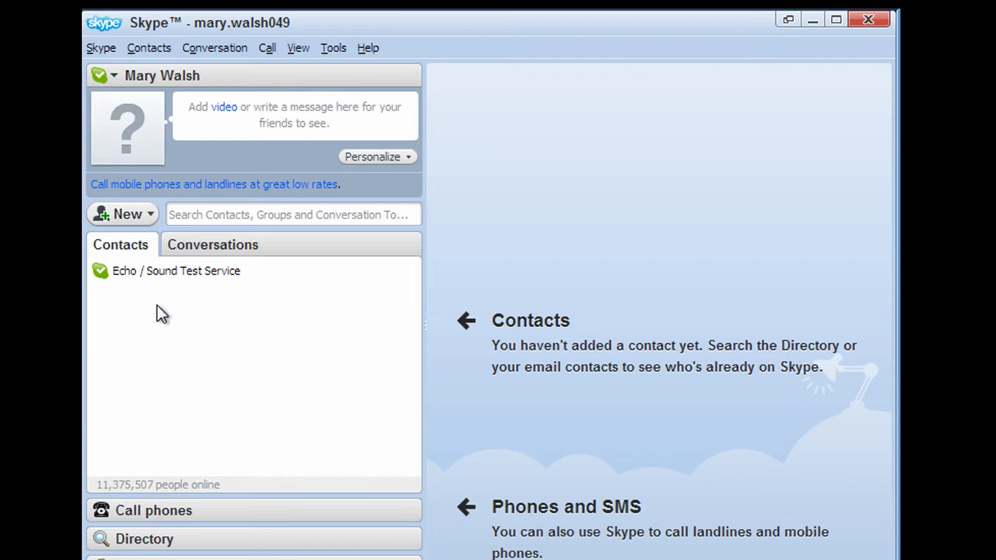
{"action": "mouse_move", "coordinate": [118, 504]}
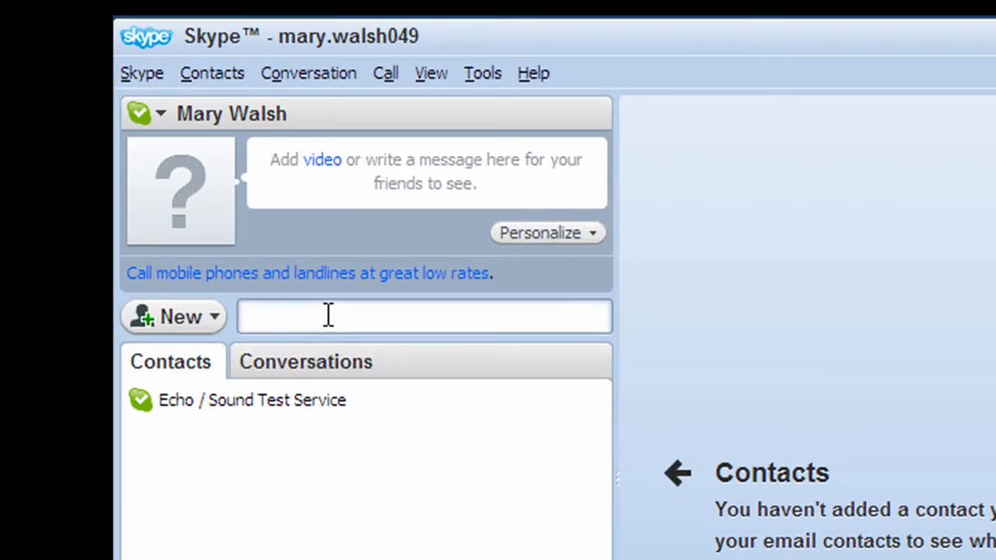
{"action": "type", "text": "d"}
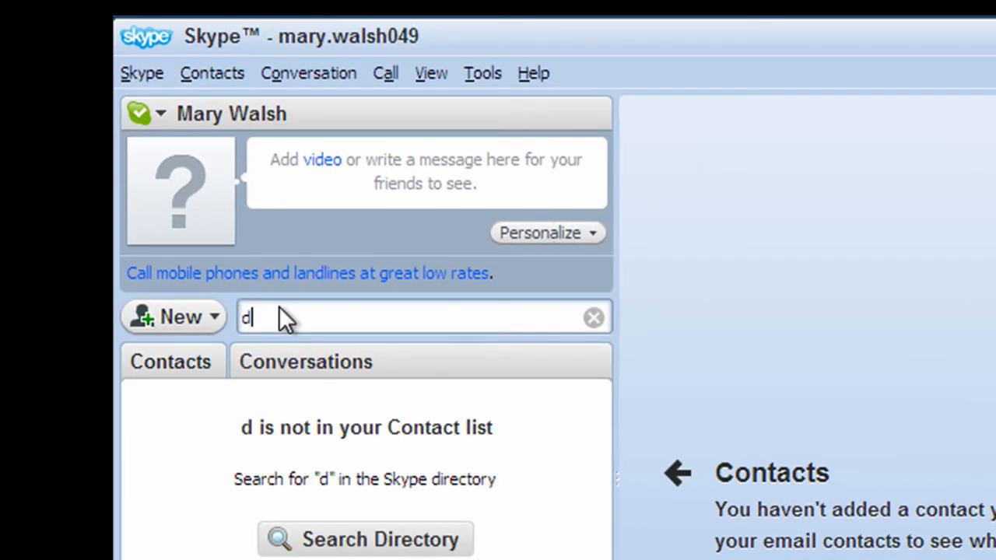
{"action": "type", "text": "e"}
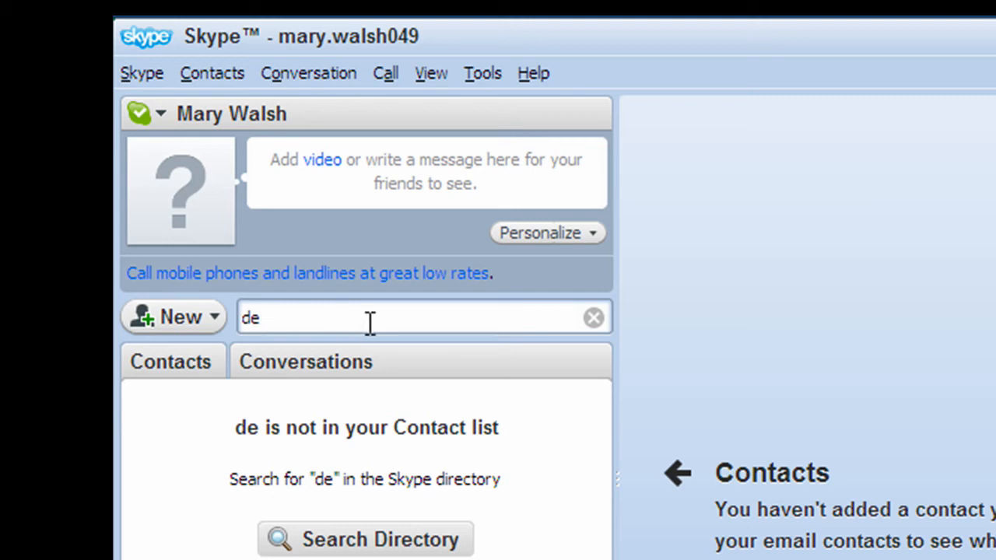
{"action": "type", "text": "l"}
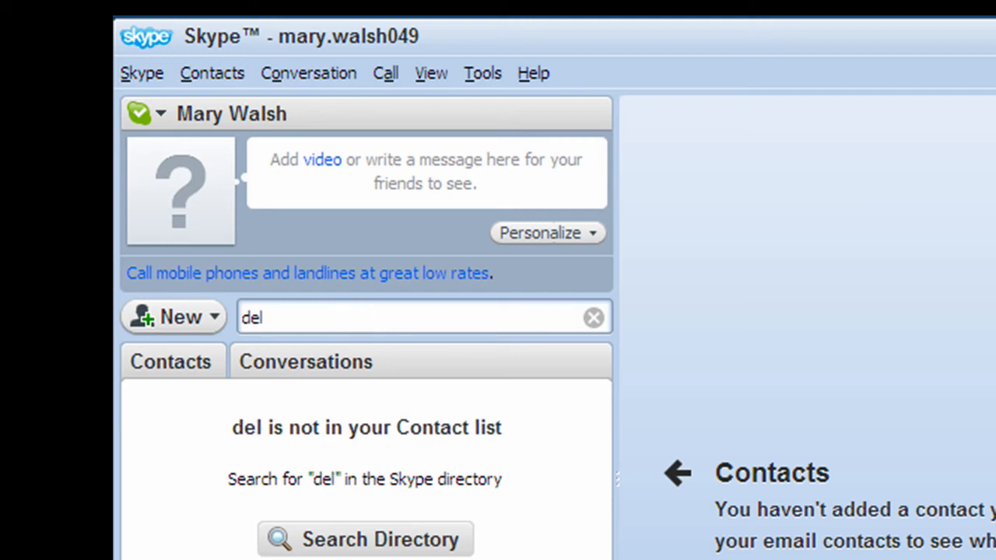
{"action": "type", "text": "yn"}
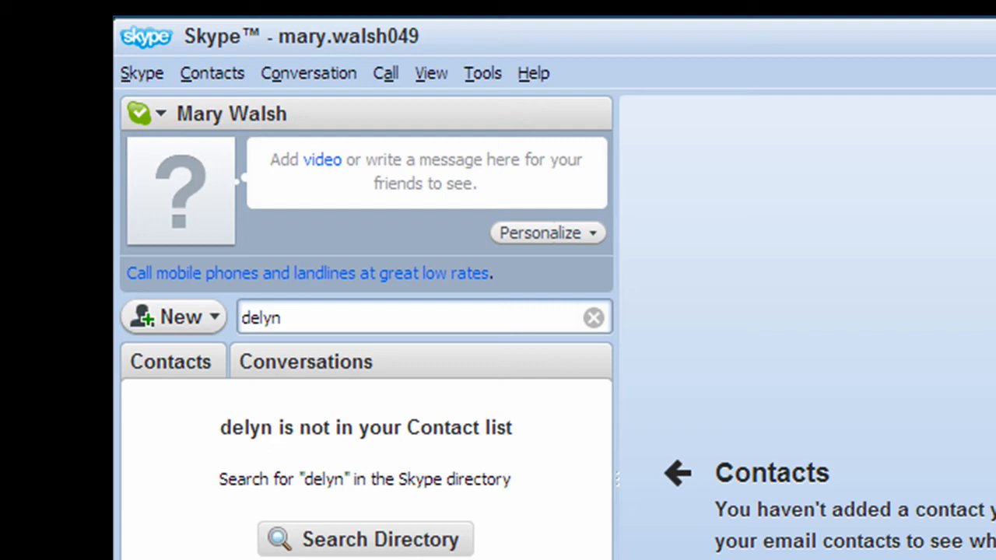
{"action": "type", "text": "et"}
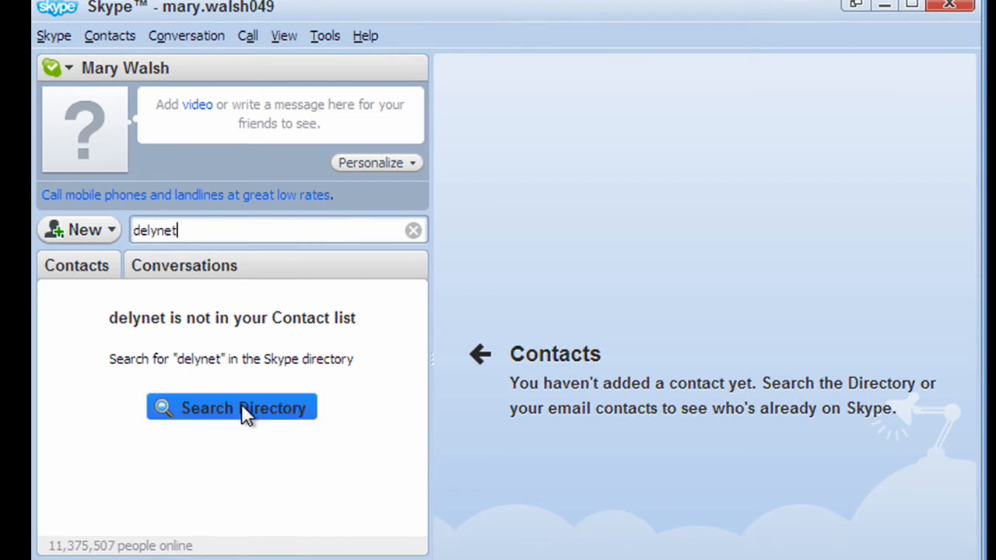
{"action": "left_click", "coordinate": [230, 408]}
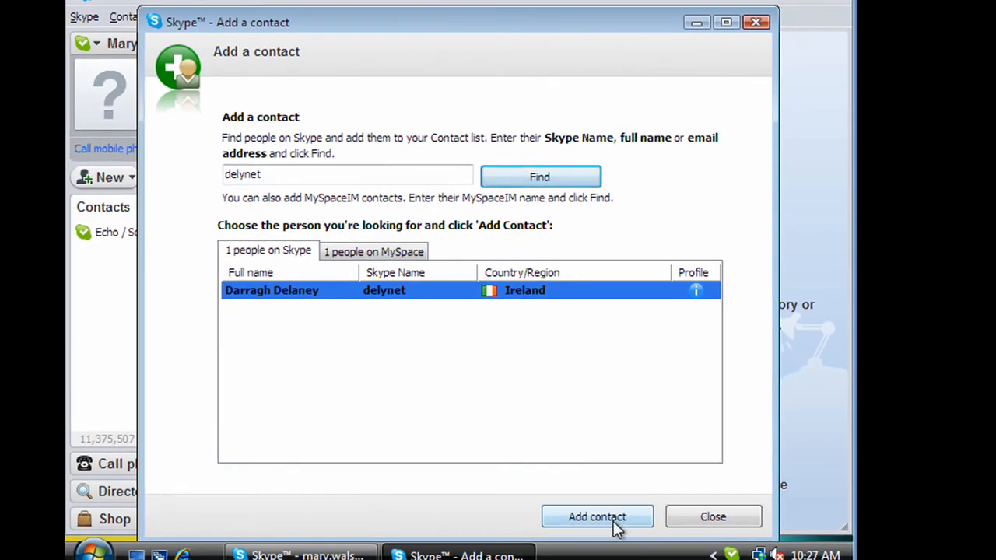
{"action": "left_click", "coordinate": [598, 516]}
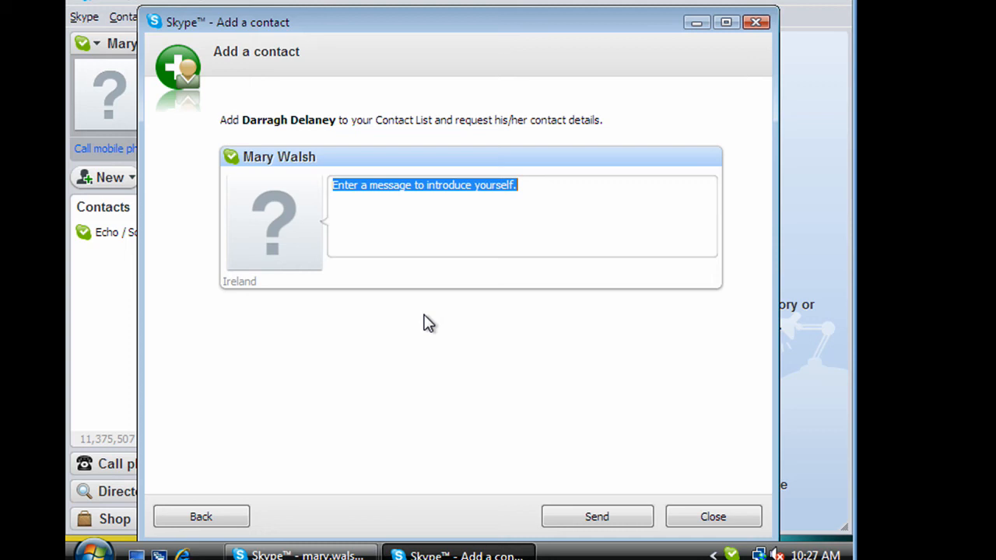
{"action": "type", "text": "hell"}
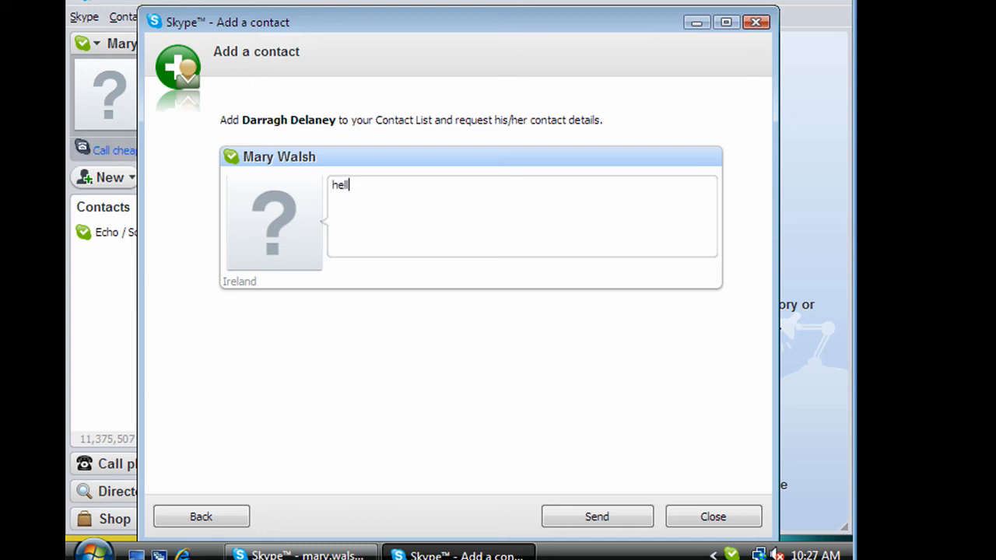
{"action": "left_click", "coordinate": [596, 517]}
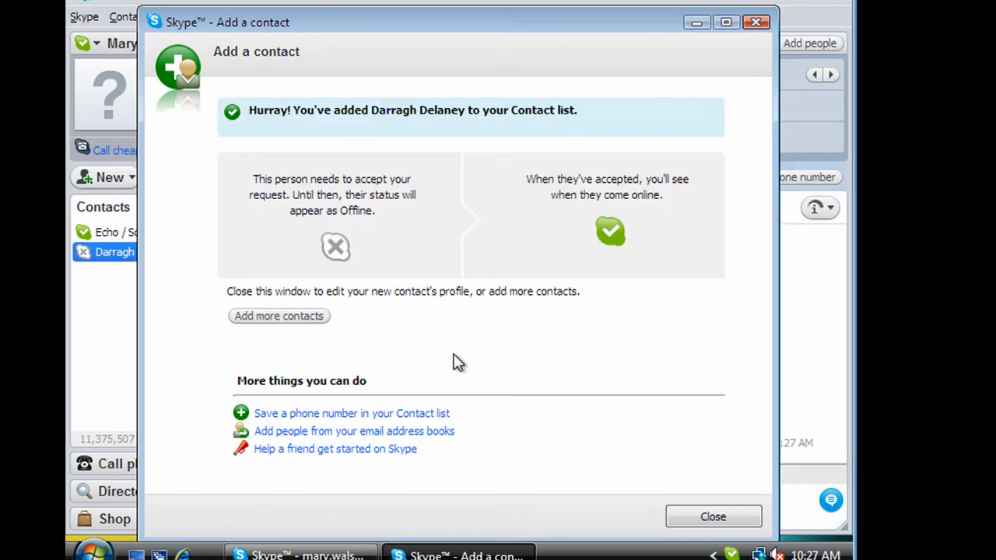
{"action": "mouse_move", "coordinate": [392, 256]}
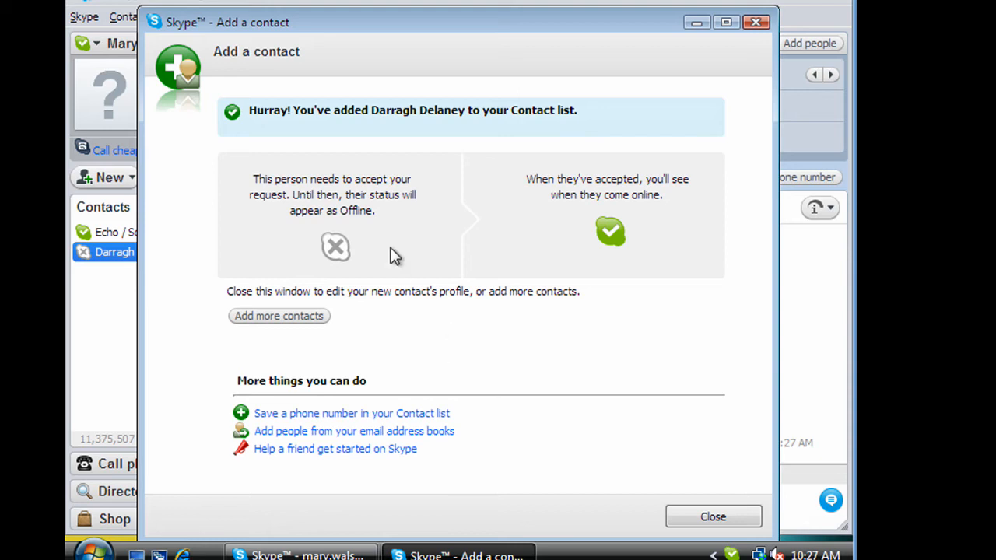
{"action": "mouse_move", "coordinate": [389, 256]}
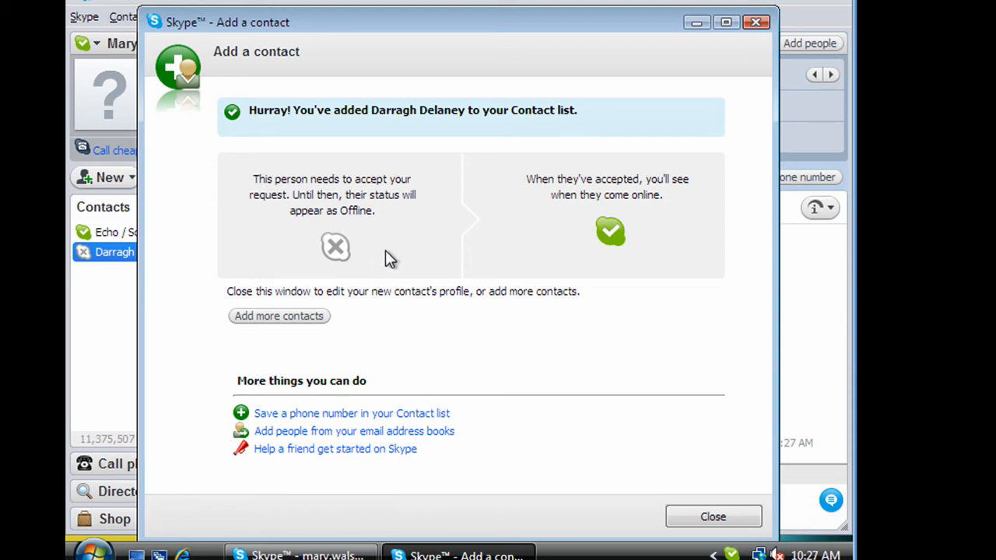
{"action": "mouse_move", "coordinate": [355, 224]}
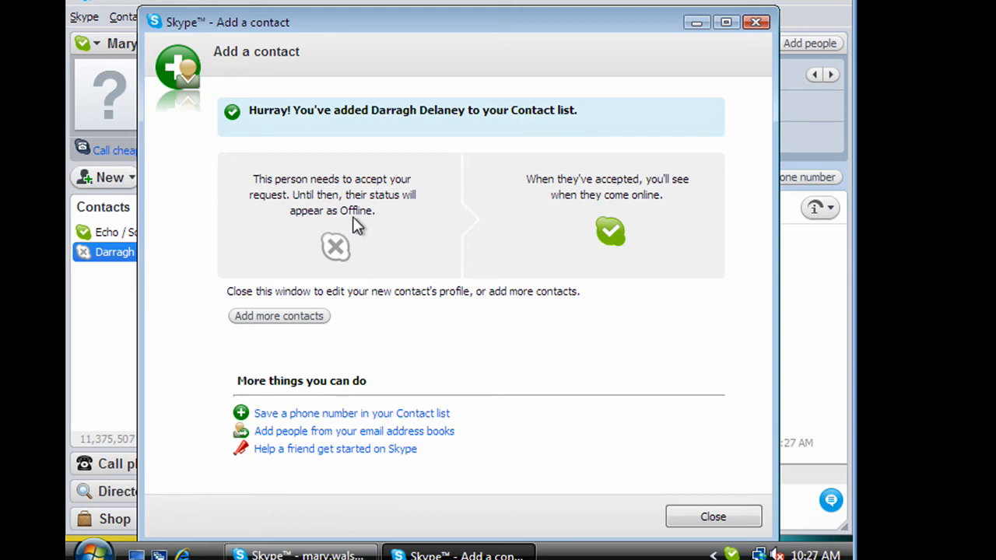
{"action": "mouse_move", "coordinate": [377, 233]}
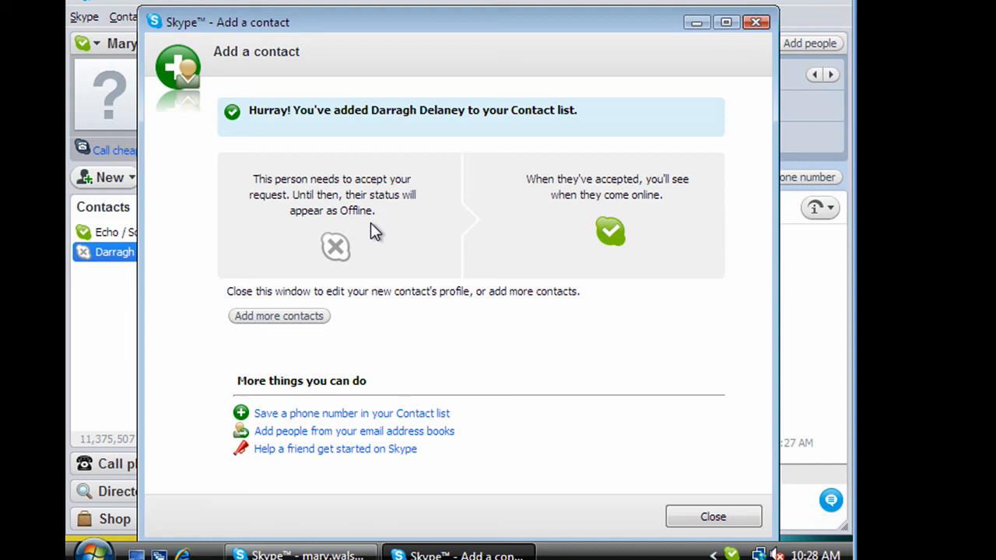
{"action": "mouse_move", "coordinate": [386, 237]}
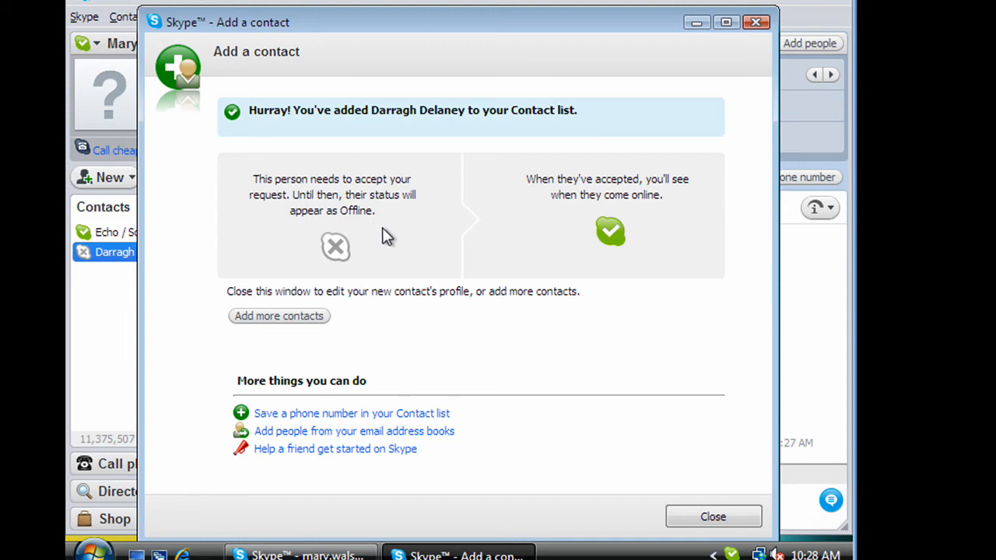
{"action": "mouse_move", "coordinate": [411, 249]}
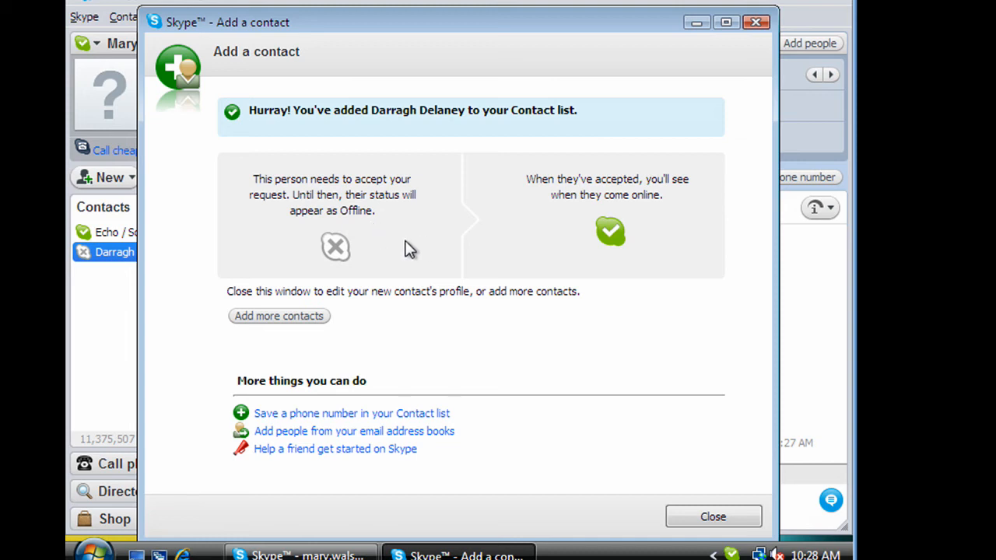
{"action": "mouse_move", "coordinate": [412, 291]}
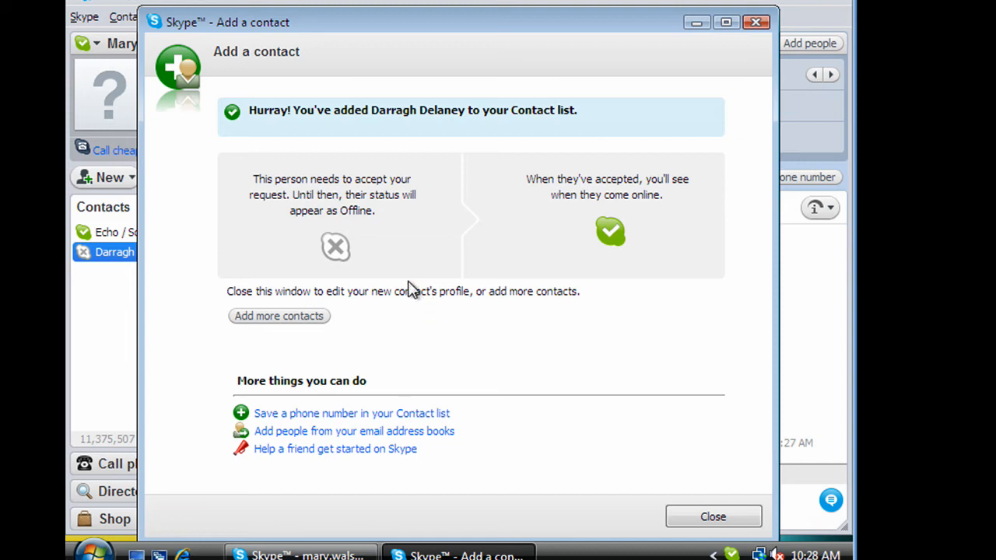
{"action": "mouse_move", "coordinate": [797, 547]}
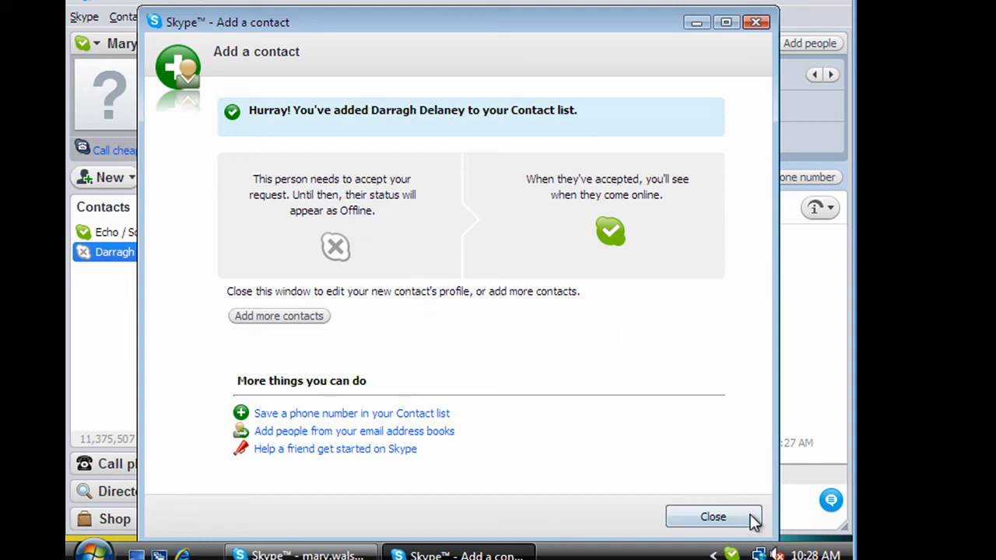
{"action": "mouse_move", "coordinate": [713, 517]}
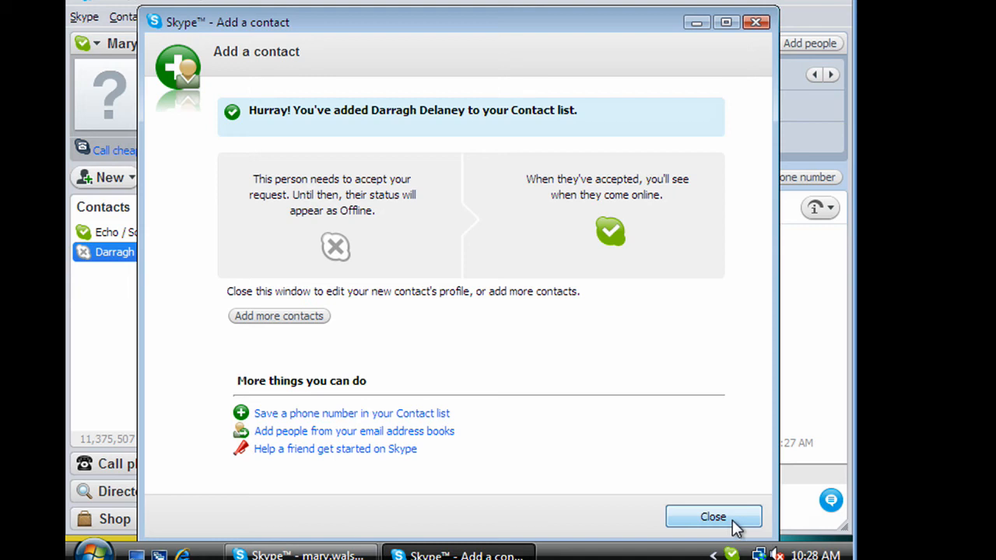
{"action": "mouse_move", "coordinate": [715, 525]}
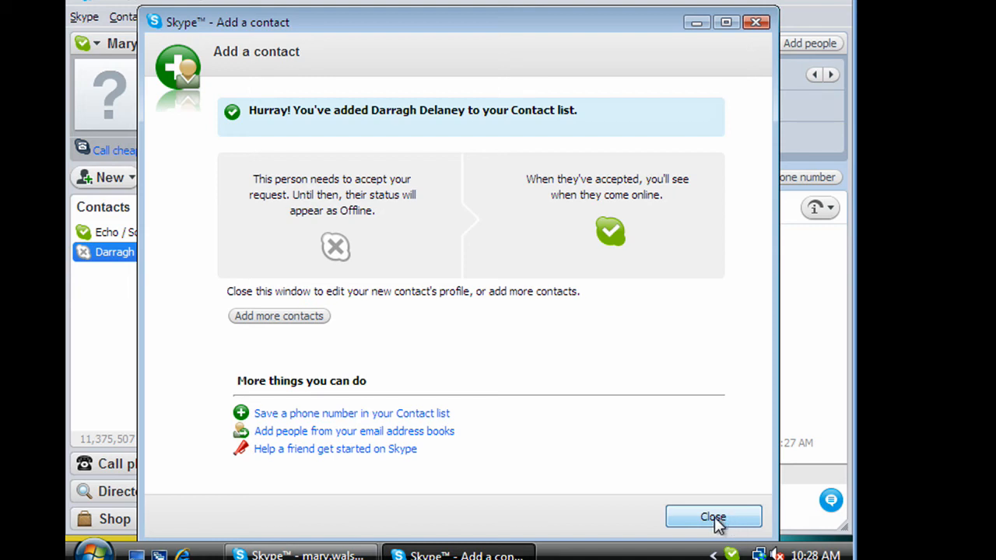
{"action": "left_click", "coordinate": [712, 516]}
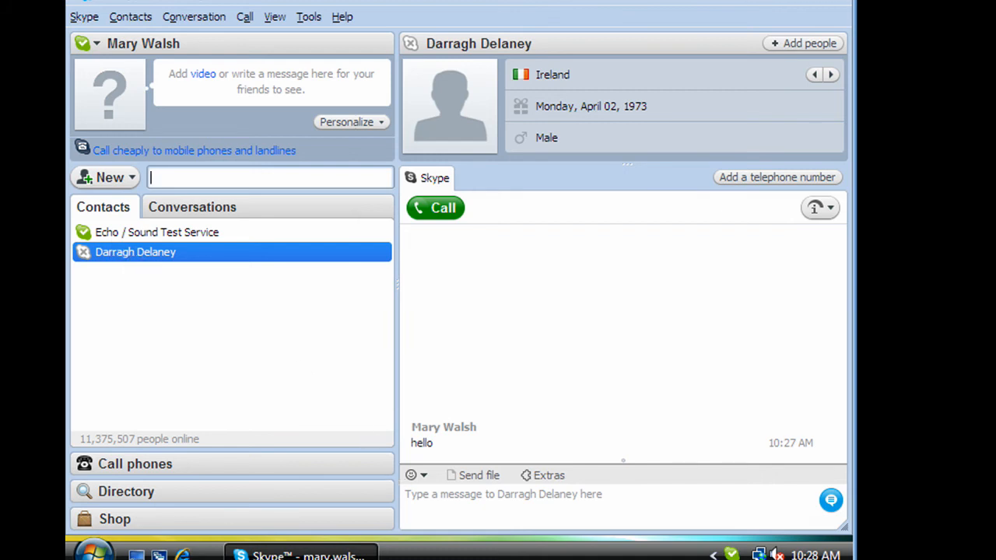
{"action": "mouse_move", "coordinate": [350, 8]}
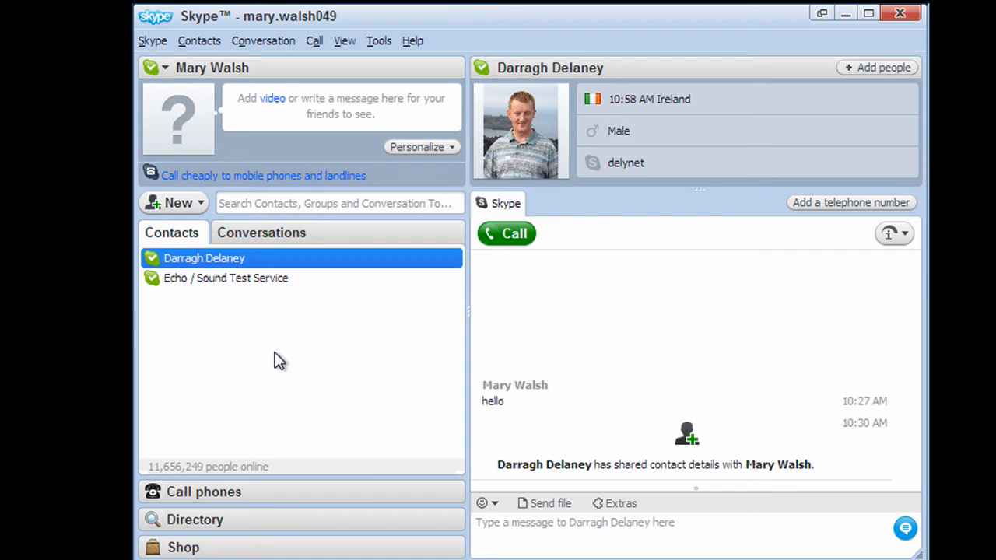
{"action": "mouse_move", "coordinate": [190, 280]}
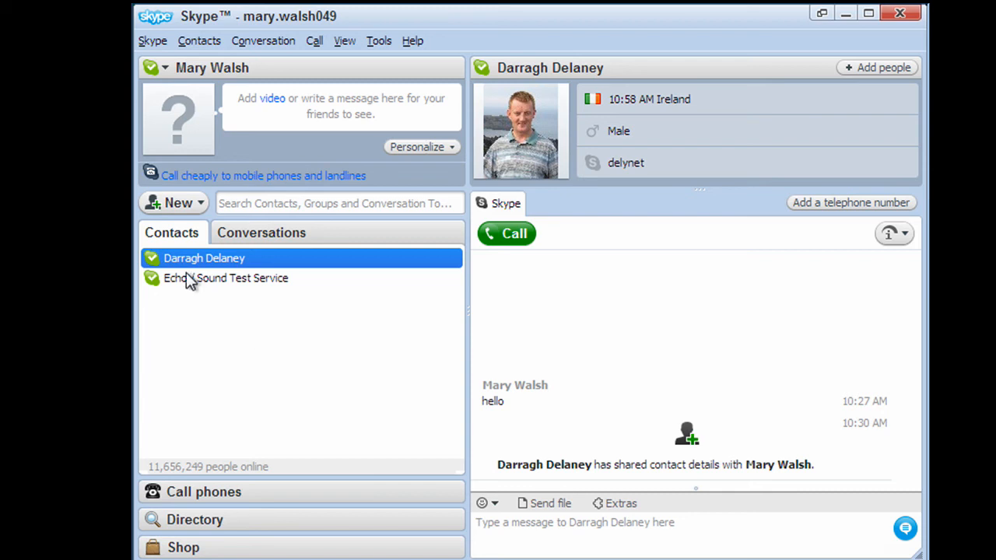
{"action": "mouse_move", "coordinate": [193, 267]}
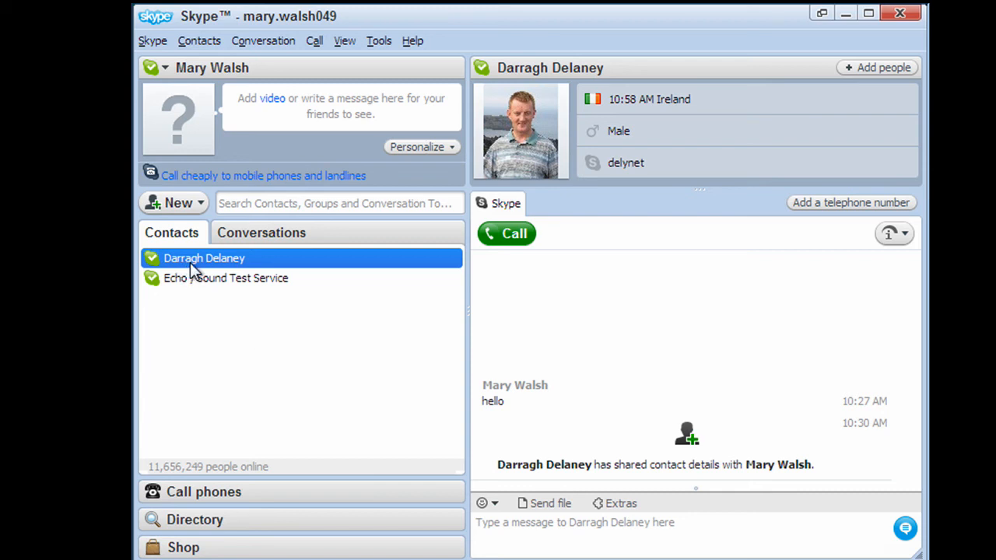
{"action": "mouse_move", "coordinate": [164, 267]}
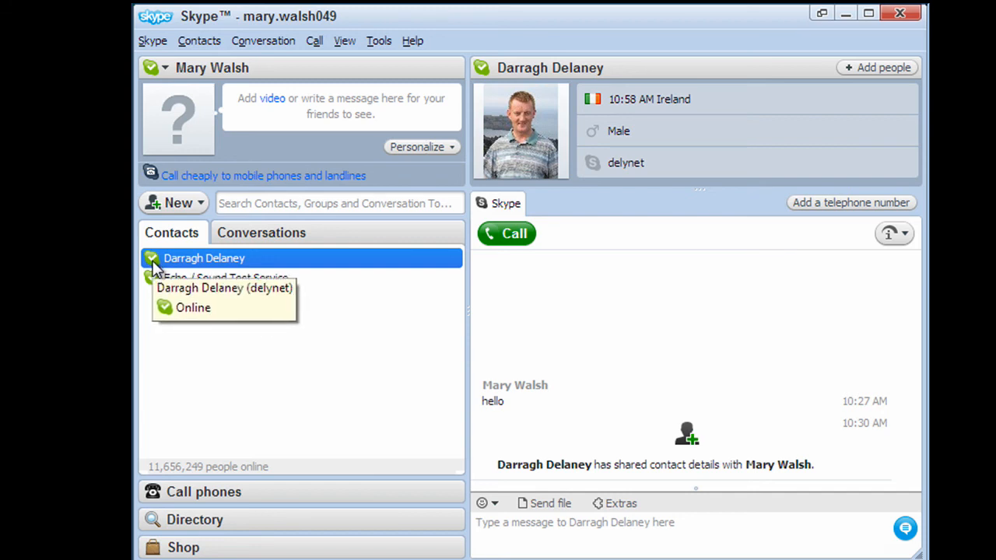
{"action": "mouse_move", "coordinate": [508, 234]}
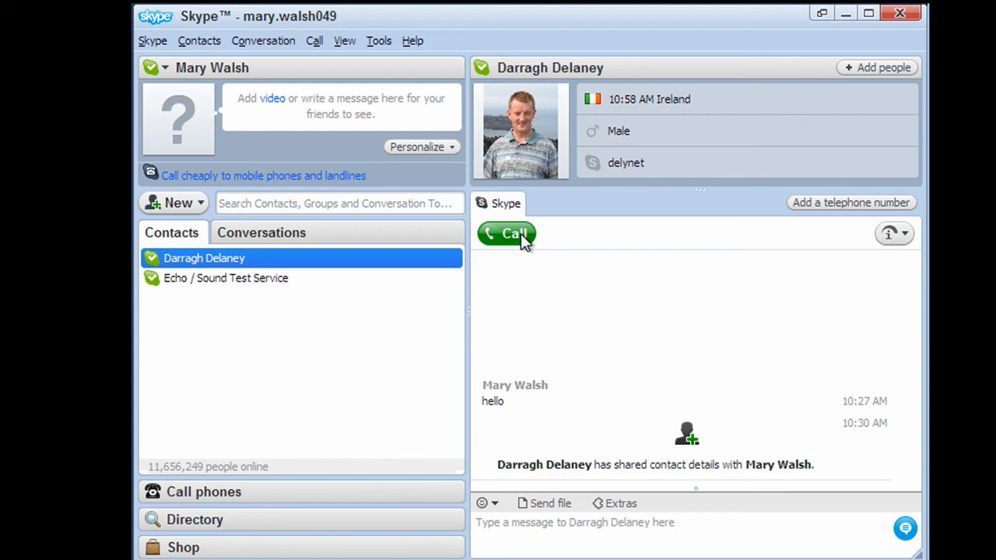
{"action": "mouse_move", "coordinate": [507, 233]}
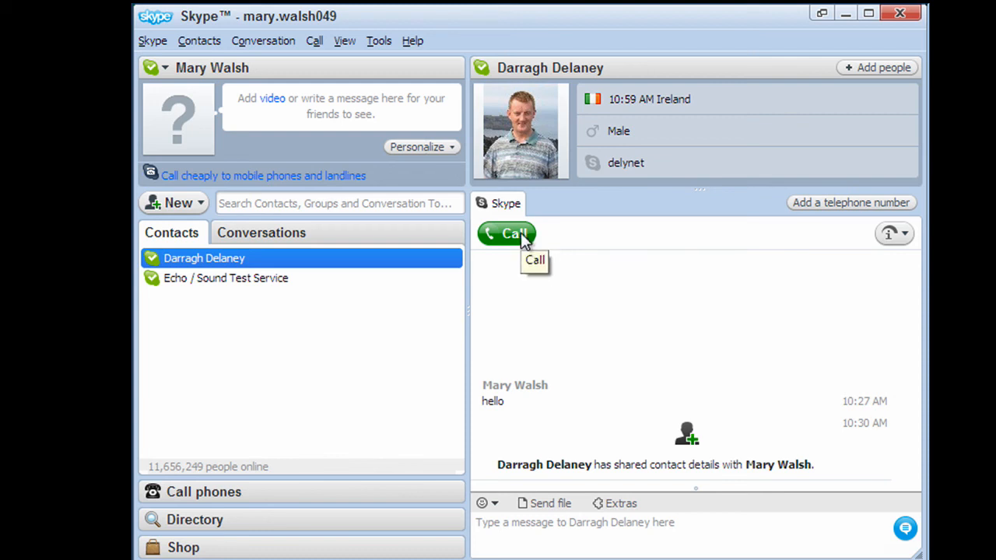
{"action": "mouse_move", "coordinate": [653, 101]}
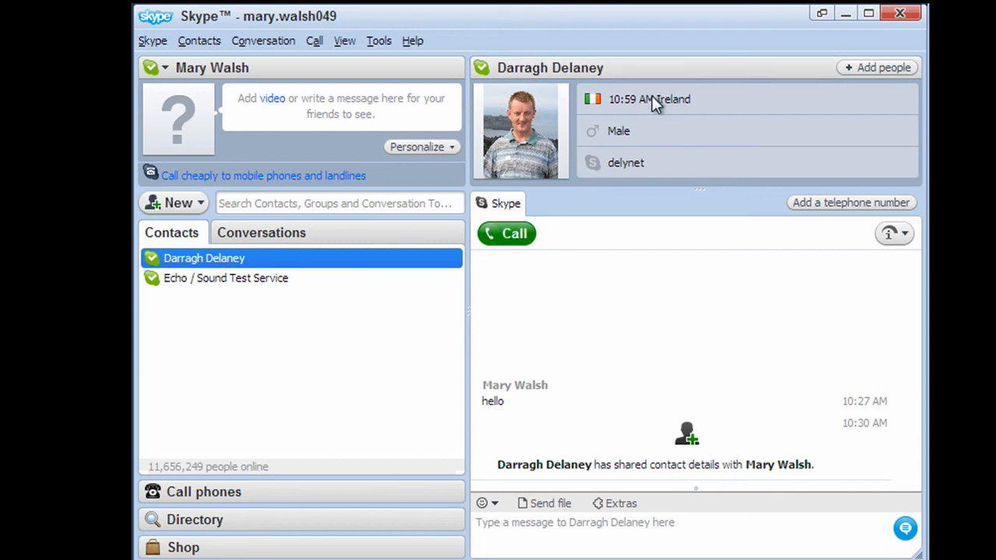
{"action": "mouse_move", "coordinate": [638, 115]}
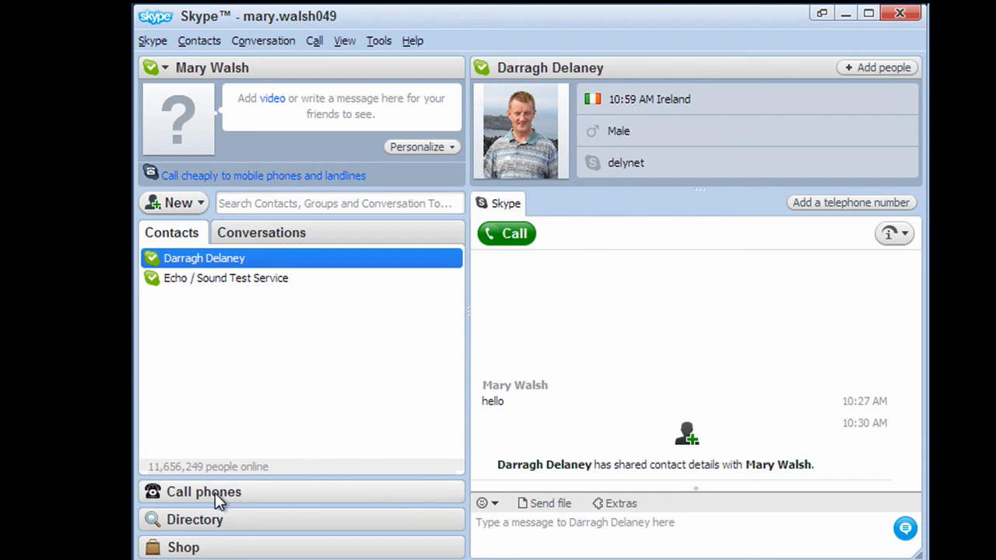
Switch from Darragh's conversation to the Call phones dial pad
{"action": "left_click", "coordinate": [202, 491]}
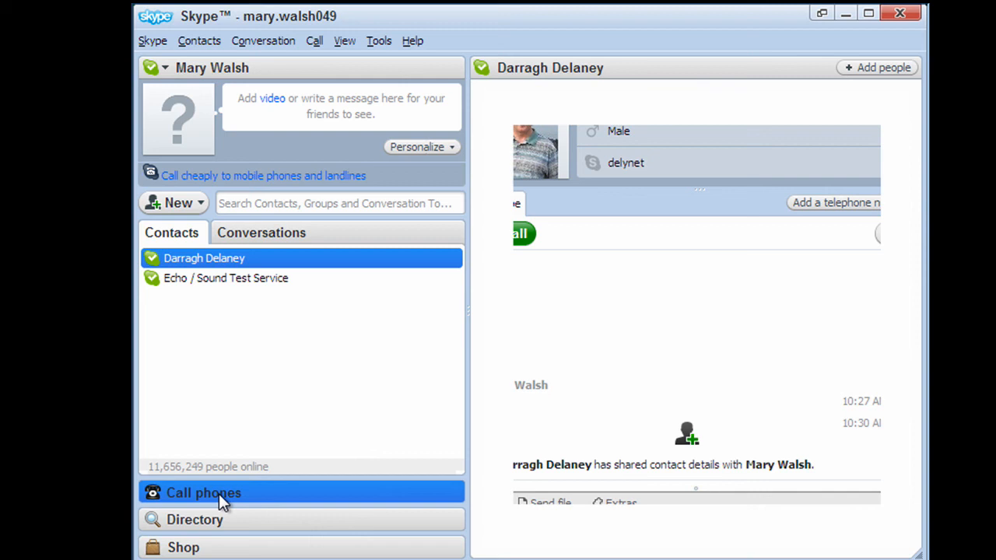
{"action": "left_click", "coordinate": [203, 491]}
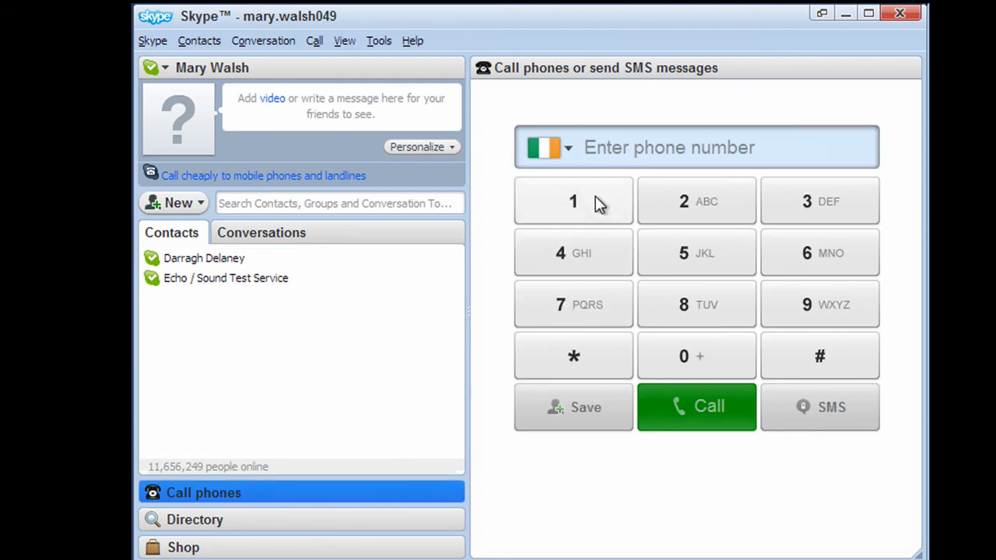
{"action": "mouse_move", "coordinate": [694, 303]}
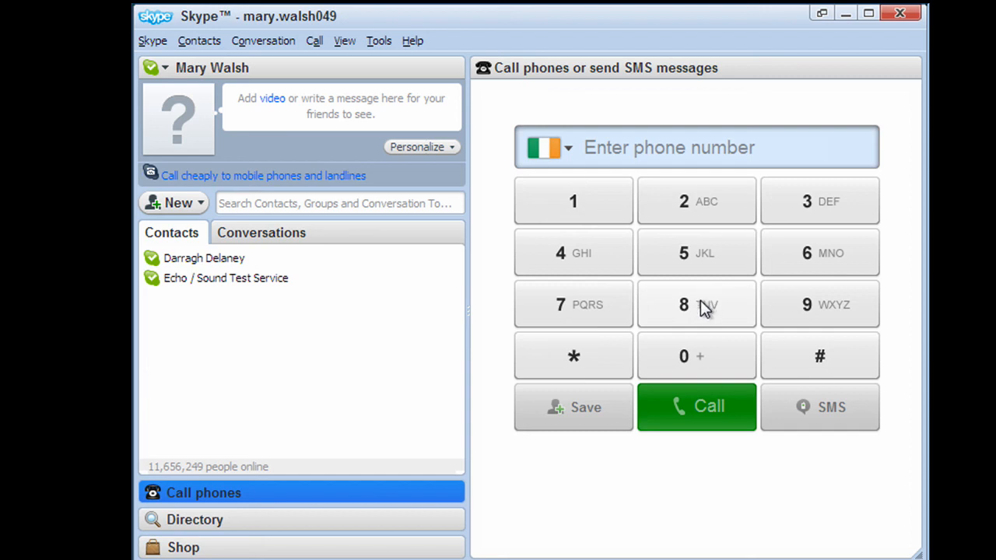
{"action": "mouse_move", "coordinate": [669, 389]}
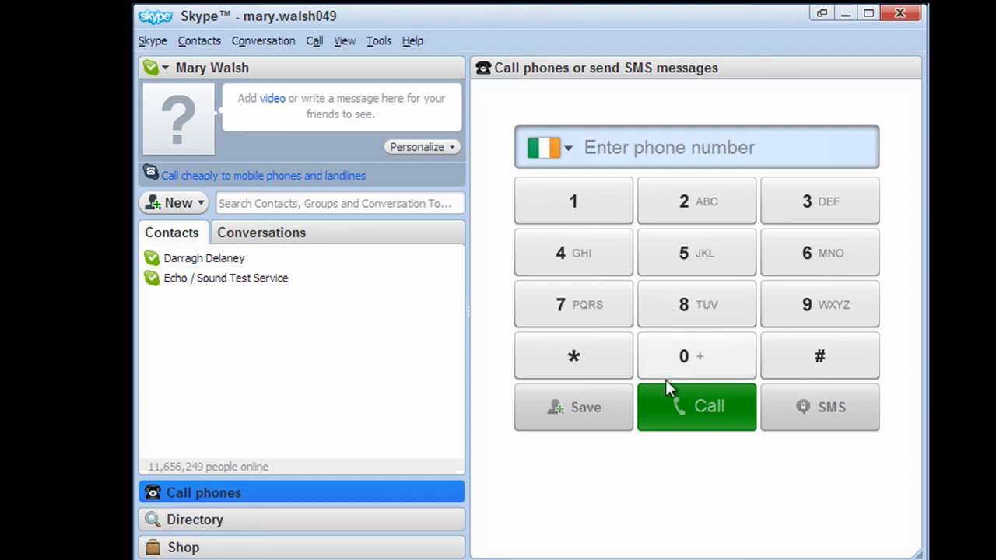
{"action": "mouse_move", "coordinate": [715, 255]}
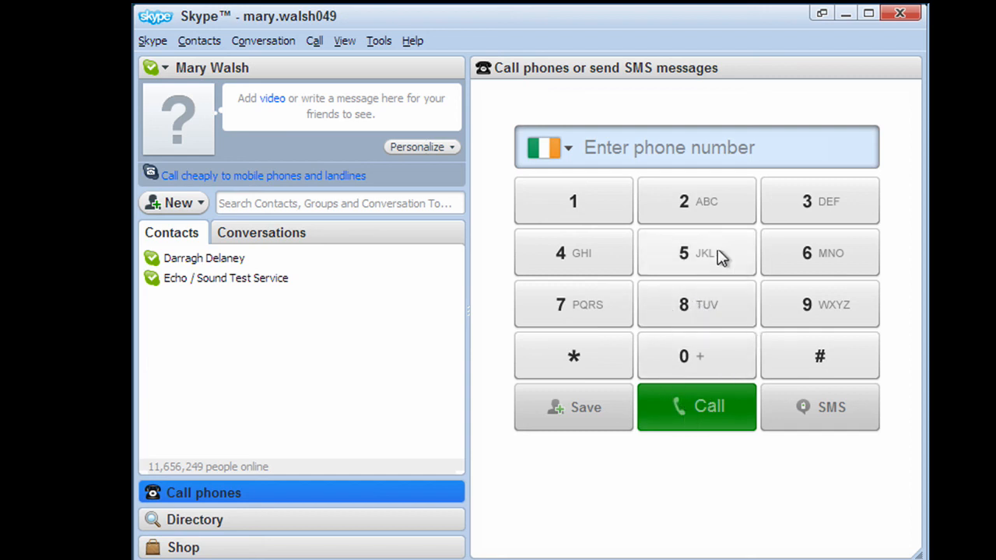
{"action": "mouse_move", "coordinate": [422, 123]}
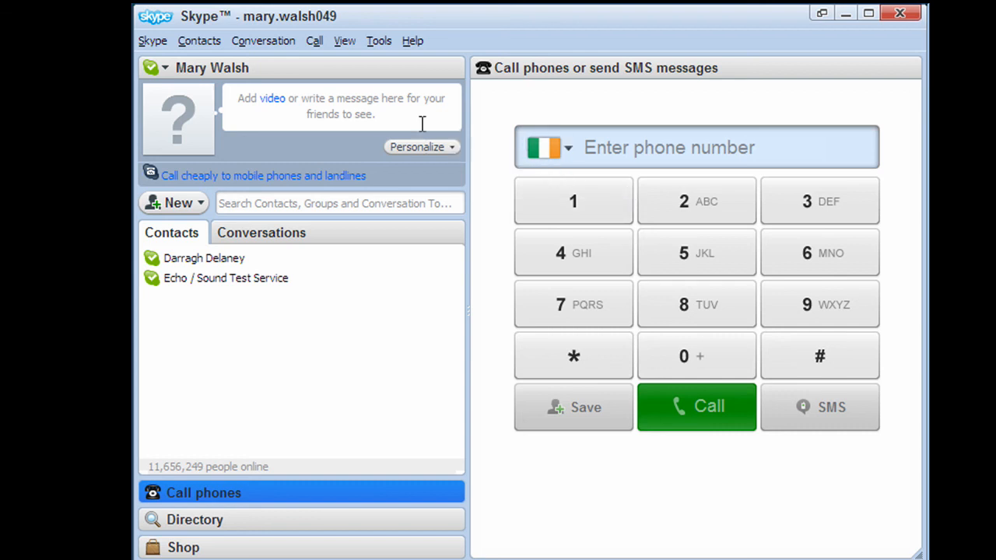
{"action": "mouse_move", "coordinate": [153, 40]}
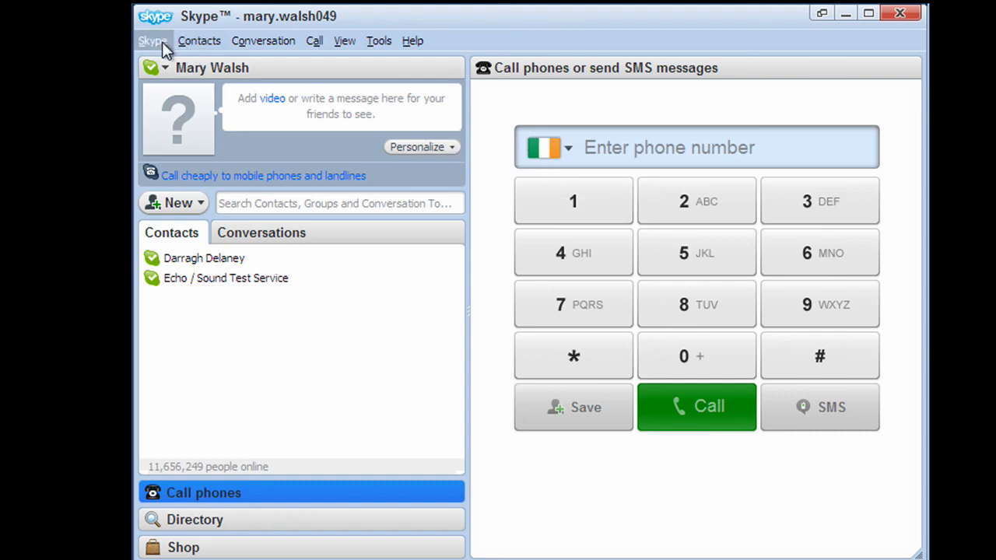
{"action": "mouse_move", "coordinate": [311, 381]}
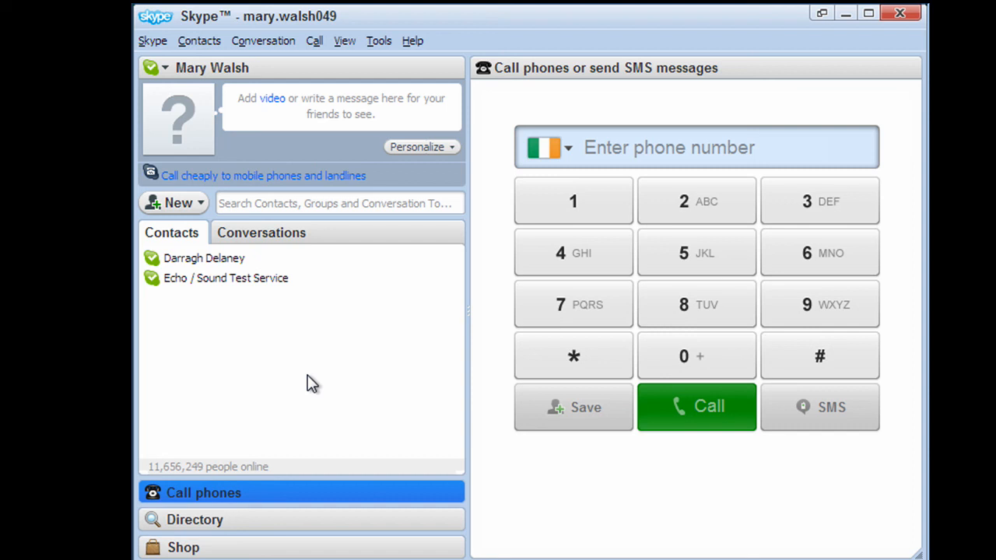
{"action": "mouse_move", "coordinate": [318, 363]}
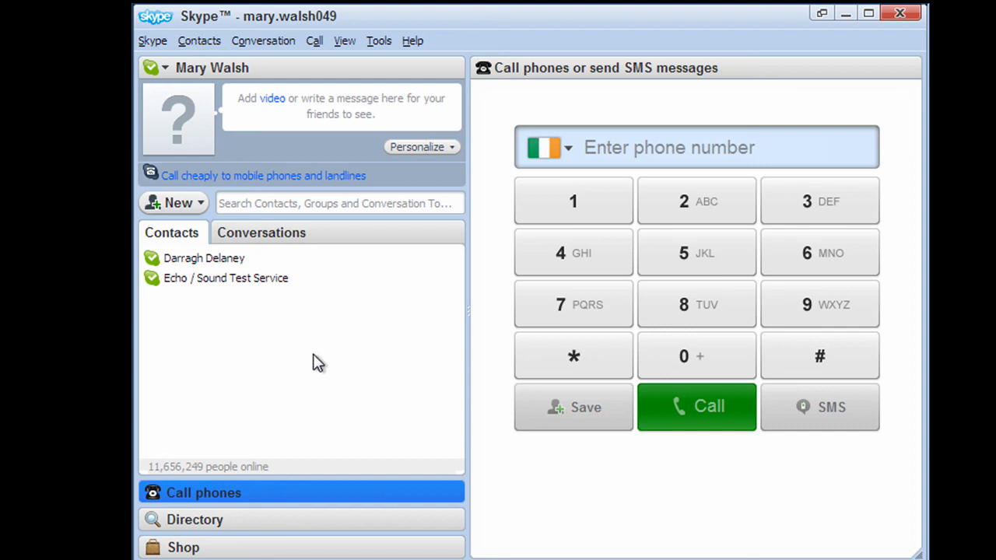
{"action": "mouse_move", "coordinate": [261, 277]}
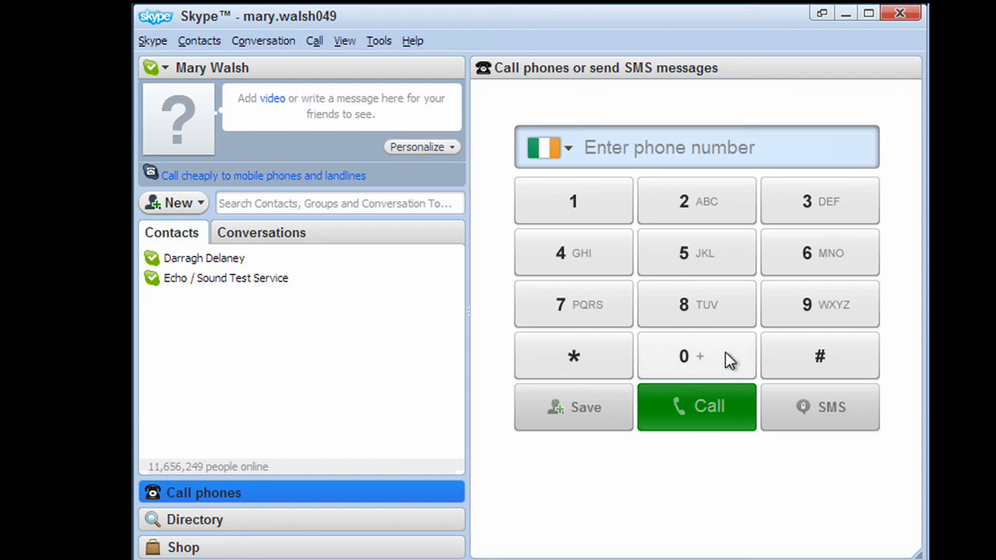
{"action": "mouse_move", "coordinate": [666, 283]}
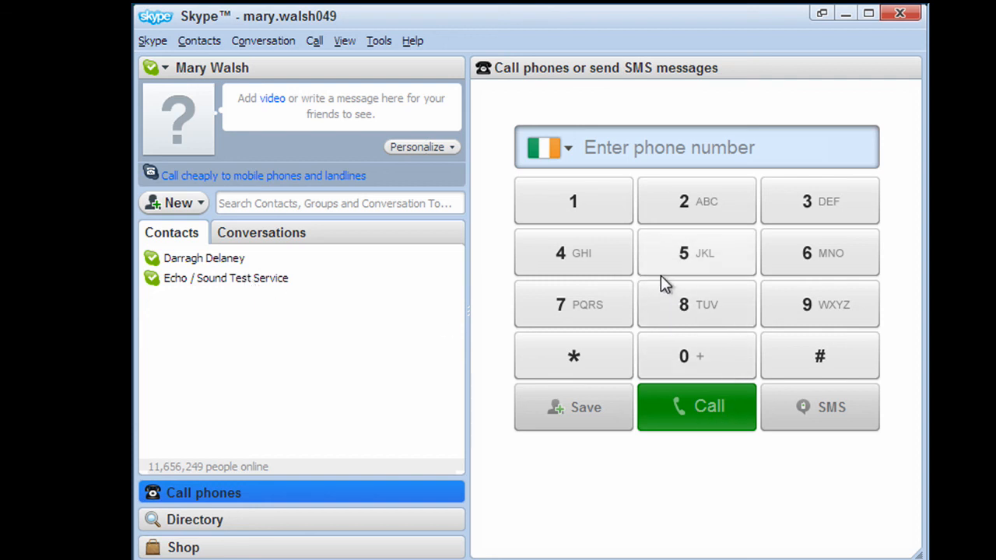
{"action": "mouse_move", "coordinate": [195, 516]}
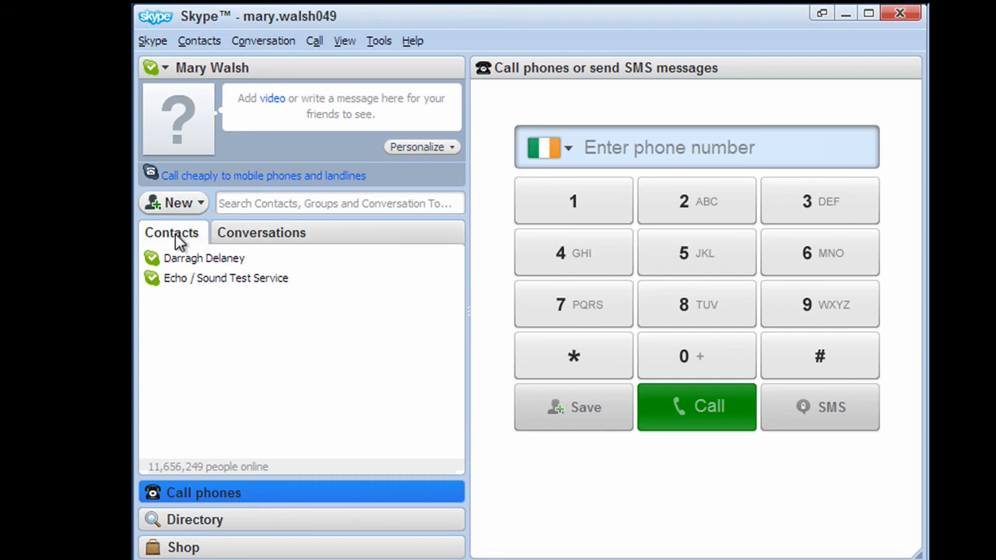
{"action": "left_click", "coordinate": [204, 259]}
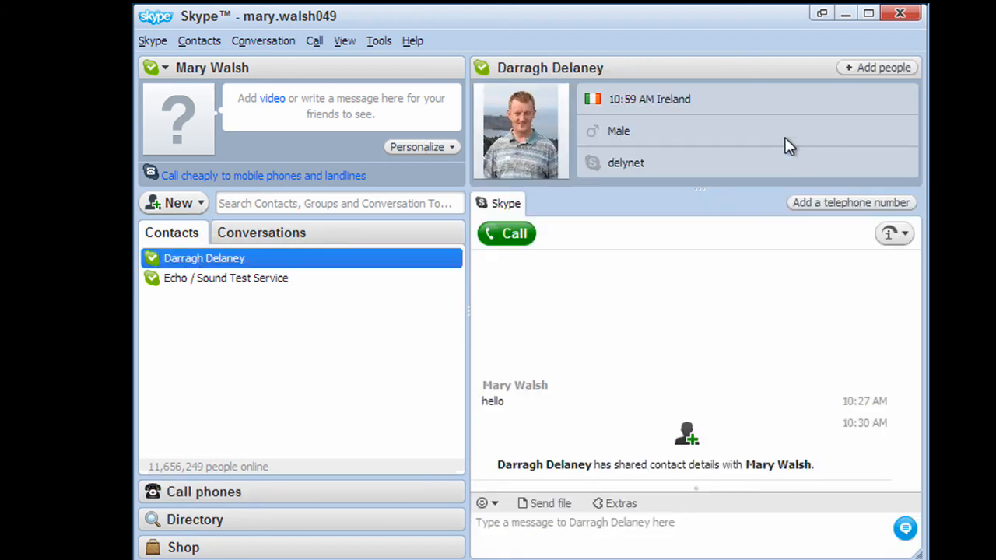
{"action": "mouse_move", "coordinate": [656, 243]}
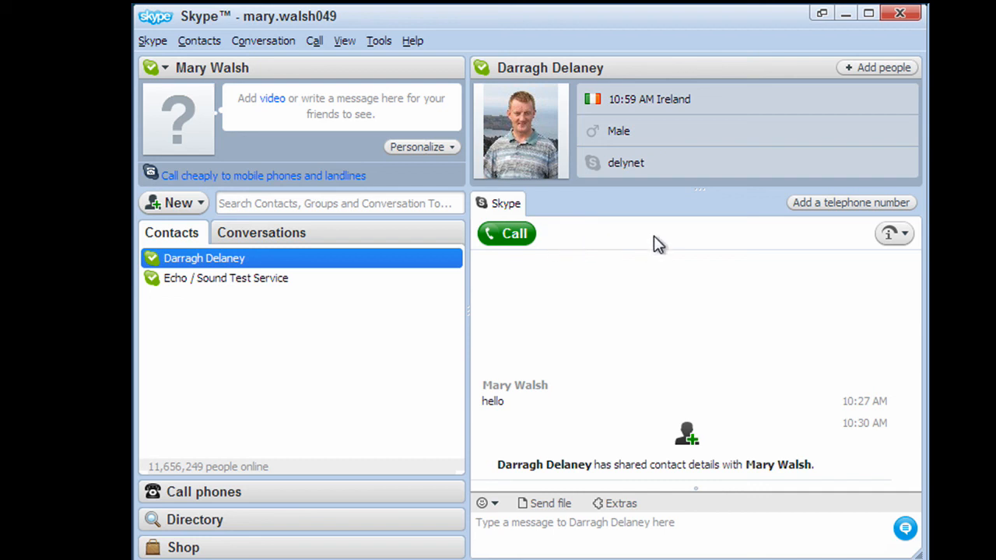
{"action": "mouse_move", "coordinate": [628, 243]}
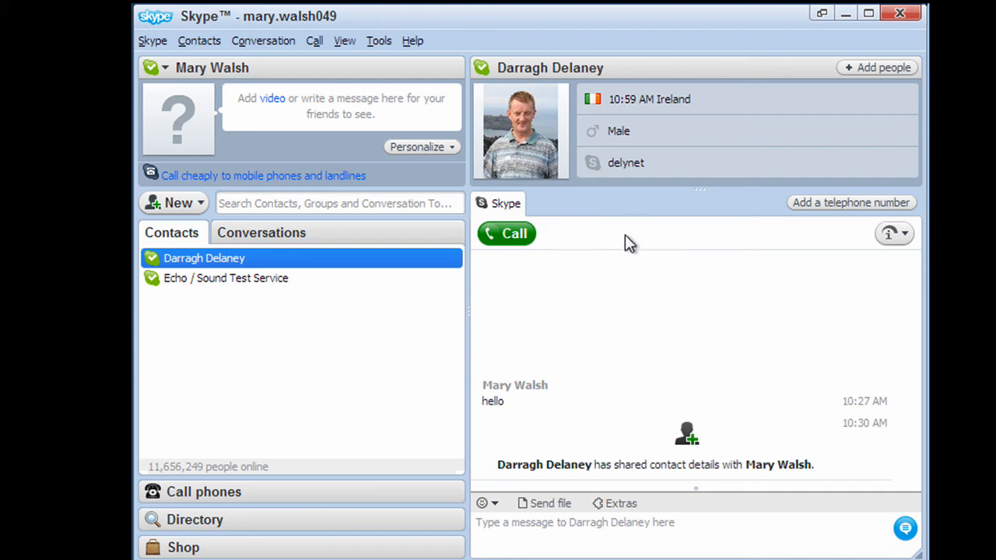
{"action": "mouse_move", "coordinate": [159, 322]}
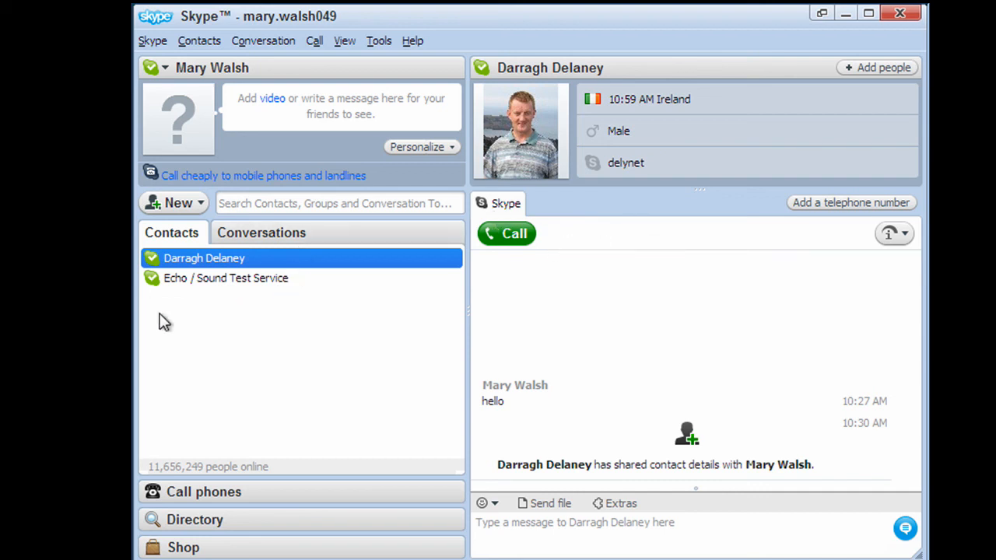
{"action": "mouse_move", "coordinate": [234, 380]}
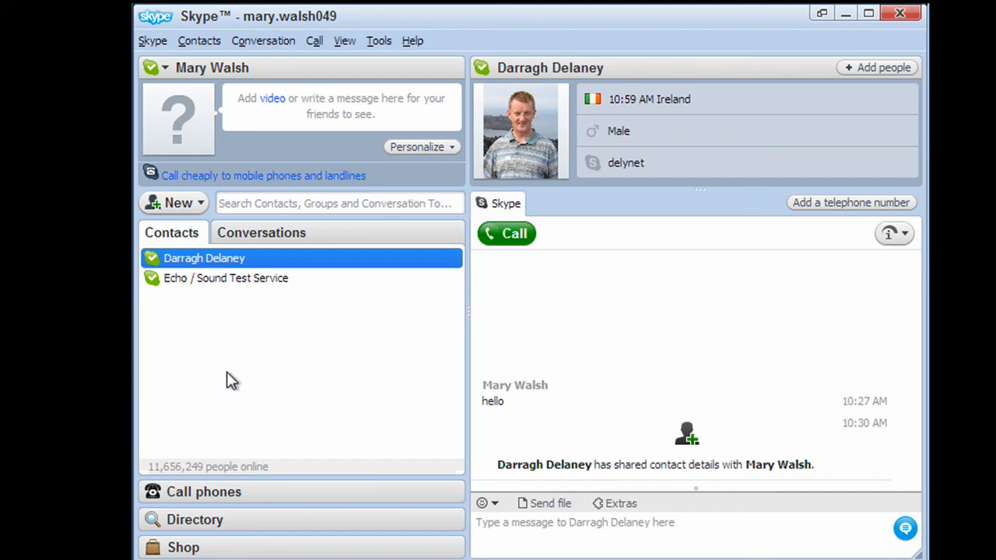
{"action": "mouse_move", "coordinate": [576, 242]}
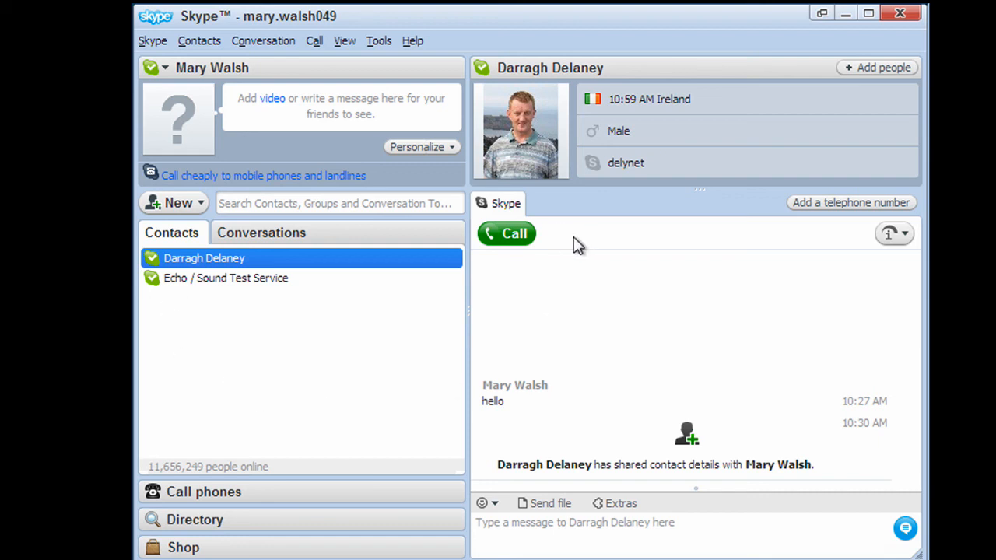